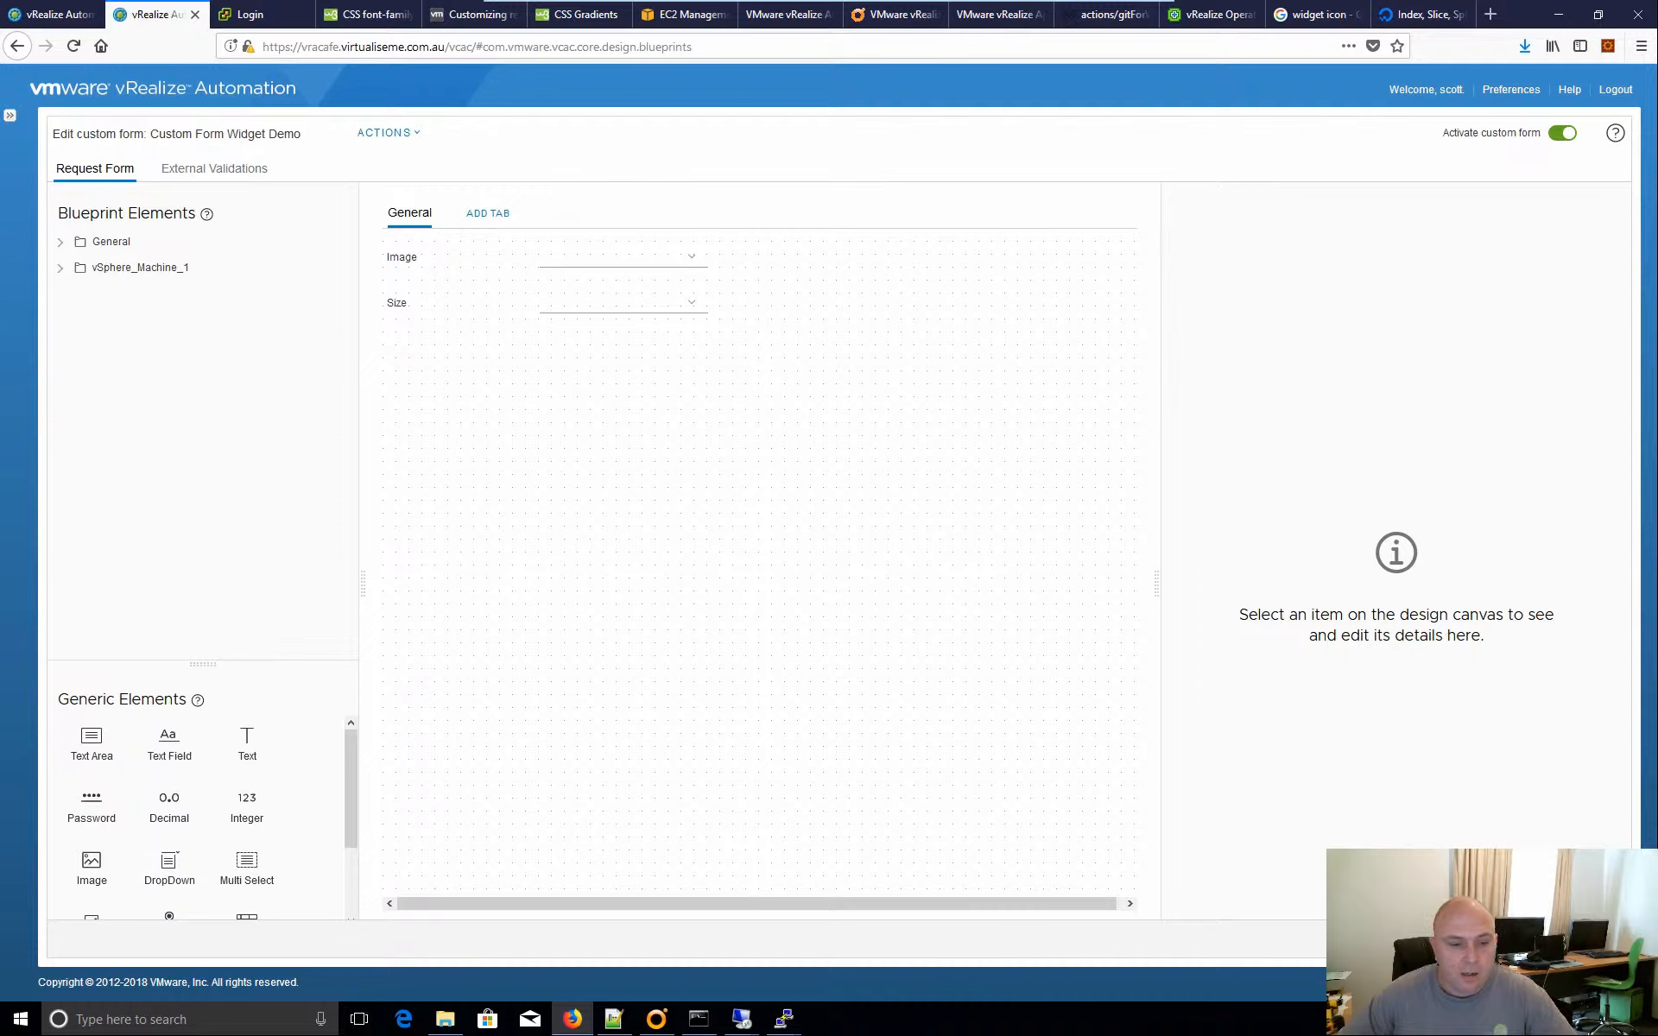
mouse_move(620, 382)
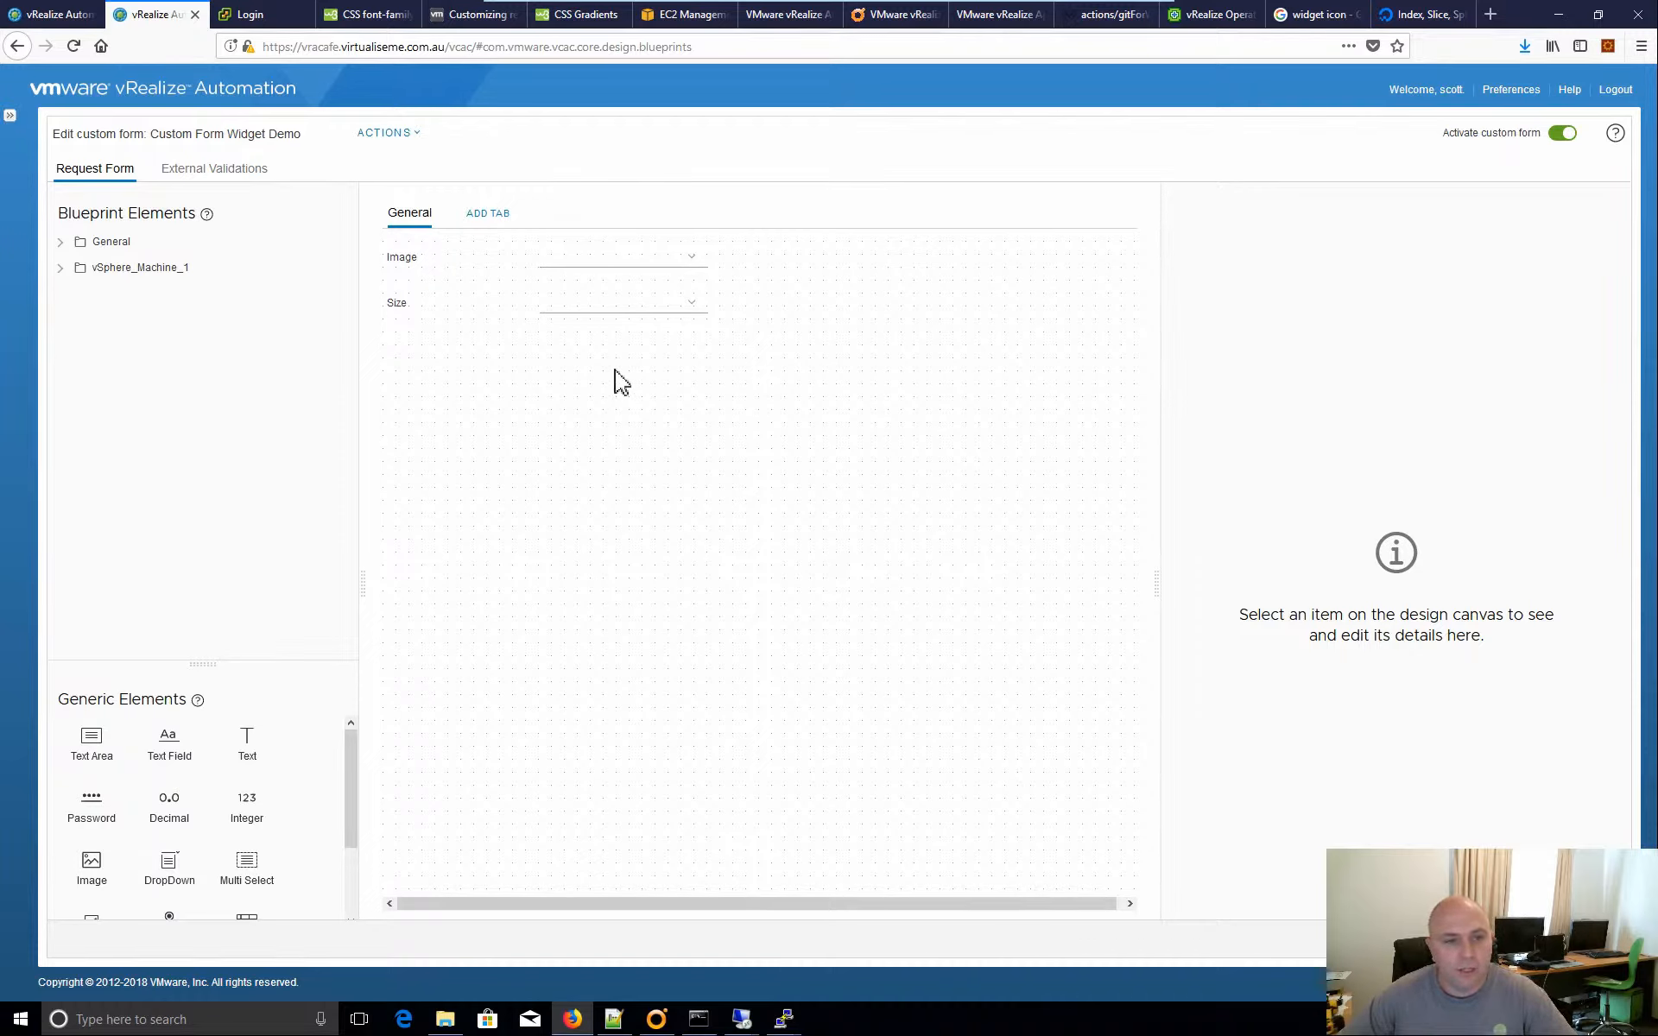
mouse_move(532, 368)
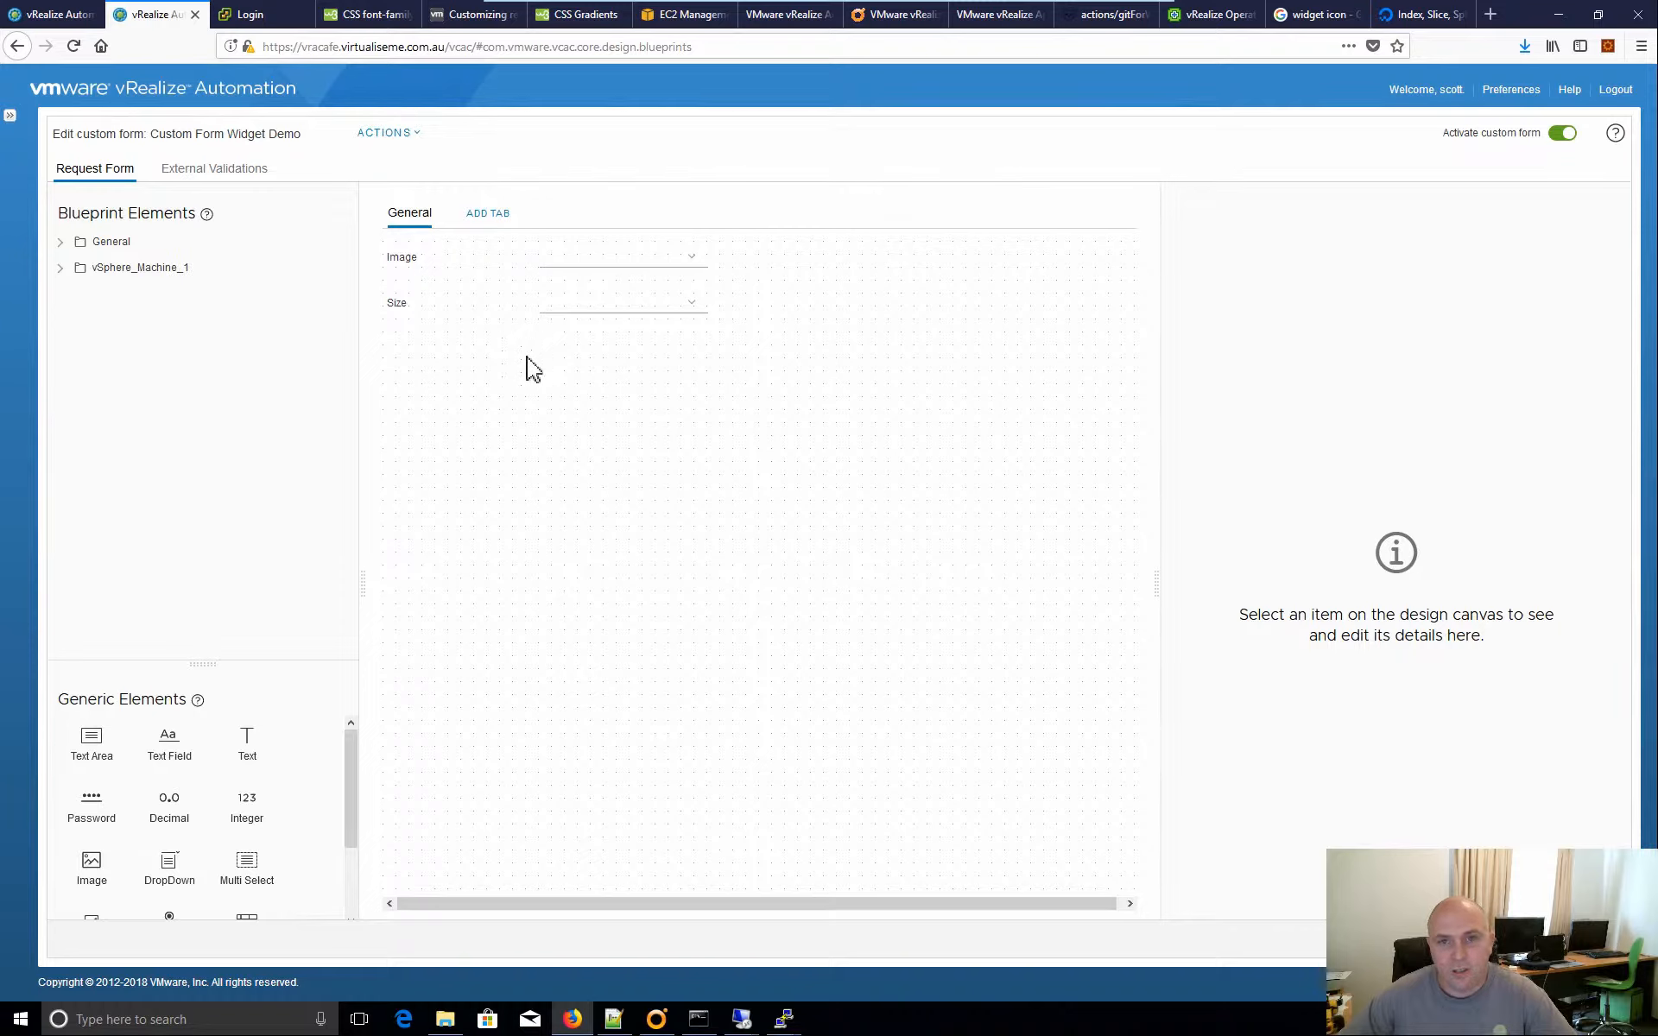
Add a Value Picker element from the Generic Elements palette below the Size field.
scroll("down", 3)
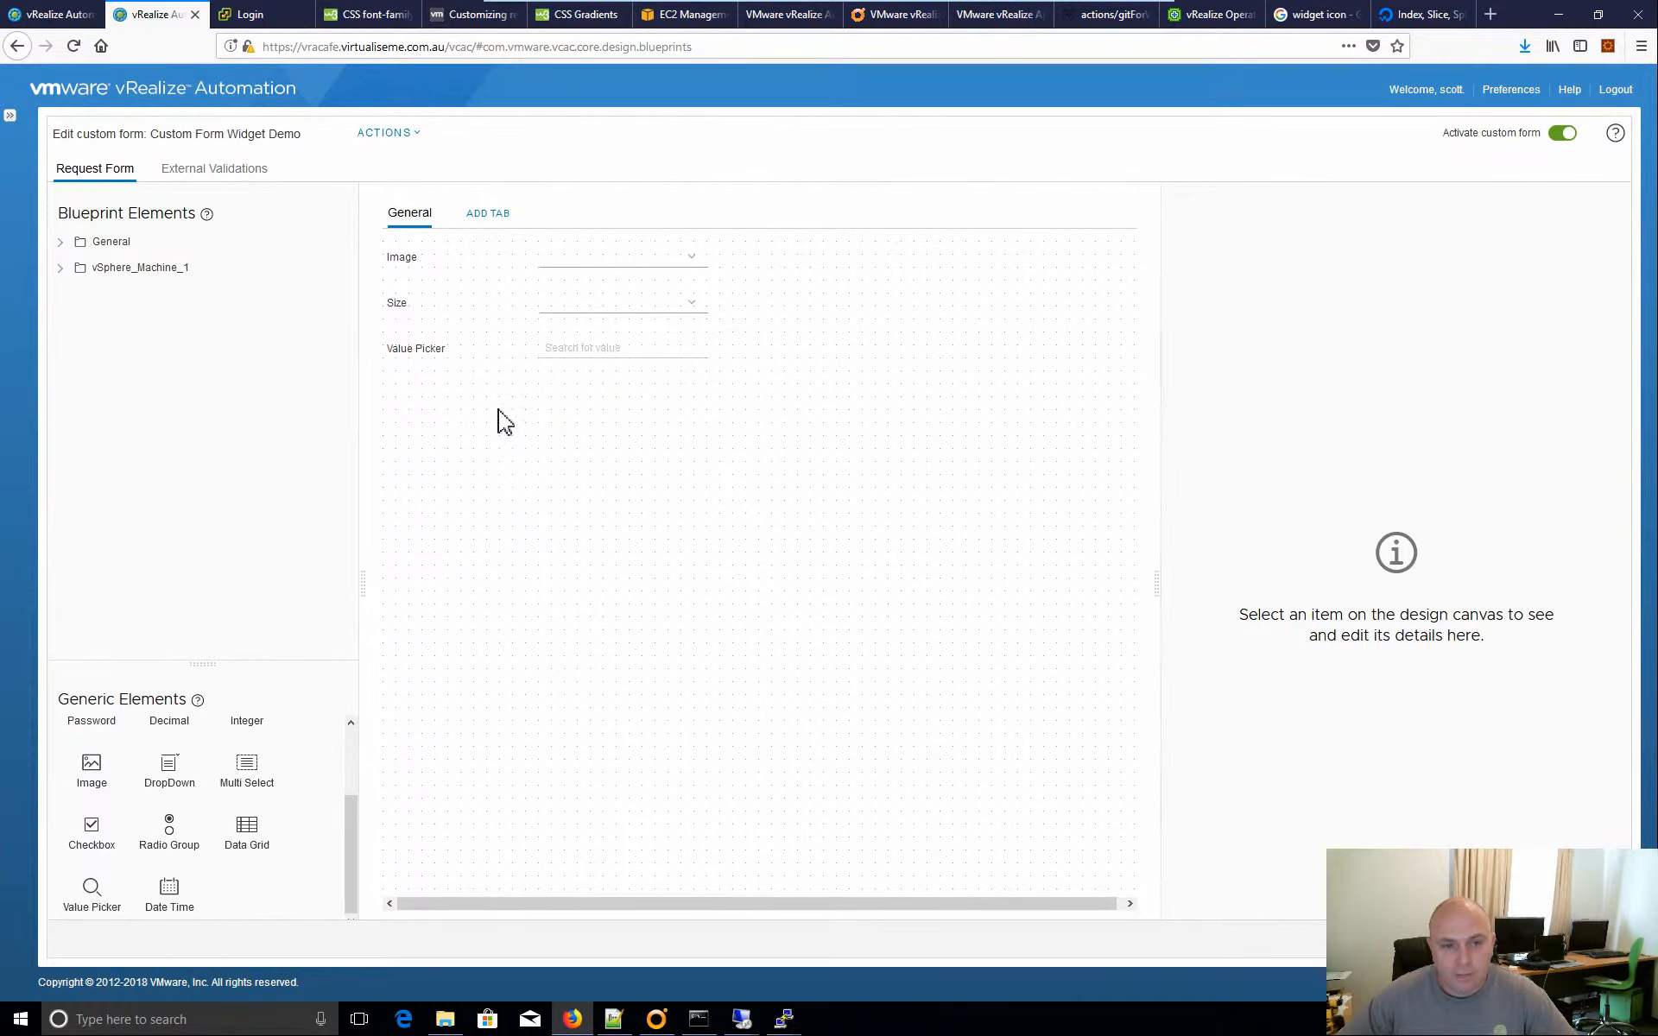
Give the Value Picker reference type VC:VirtualMachine and browse the 96 virtual machines offered as default values.
left_click(414, 349)
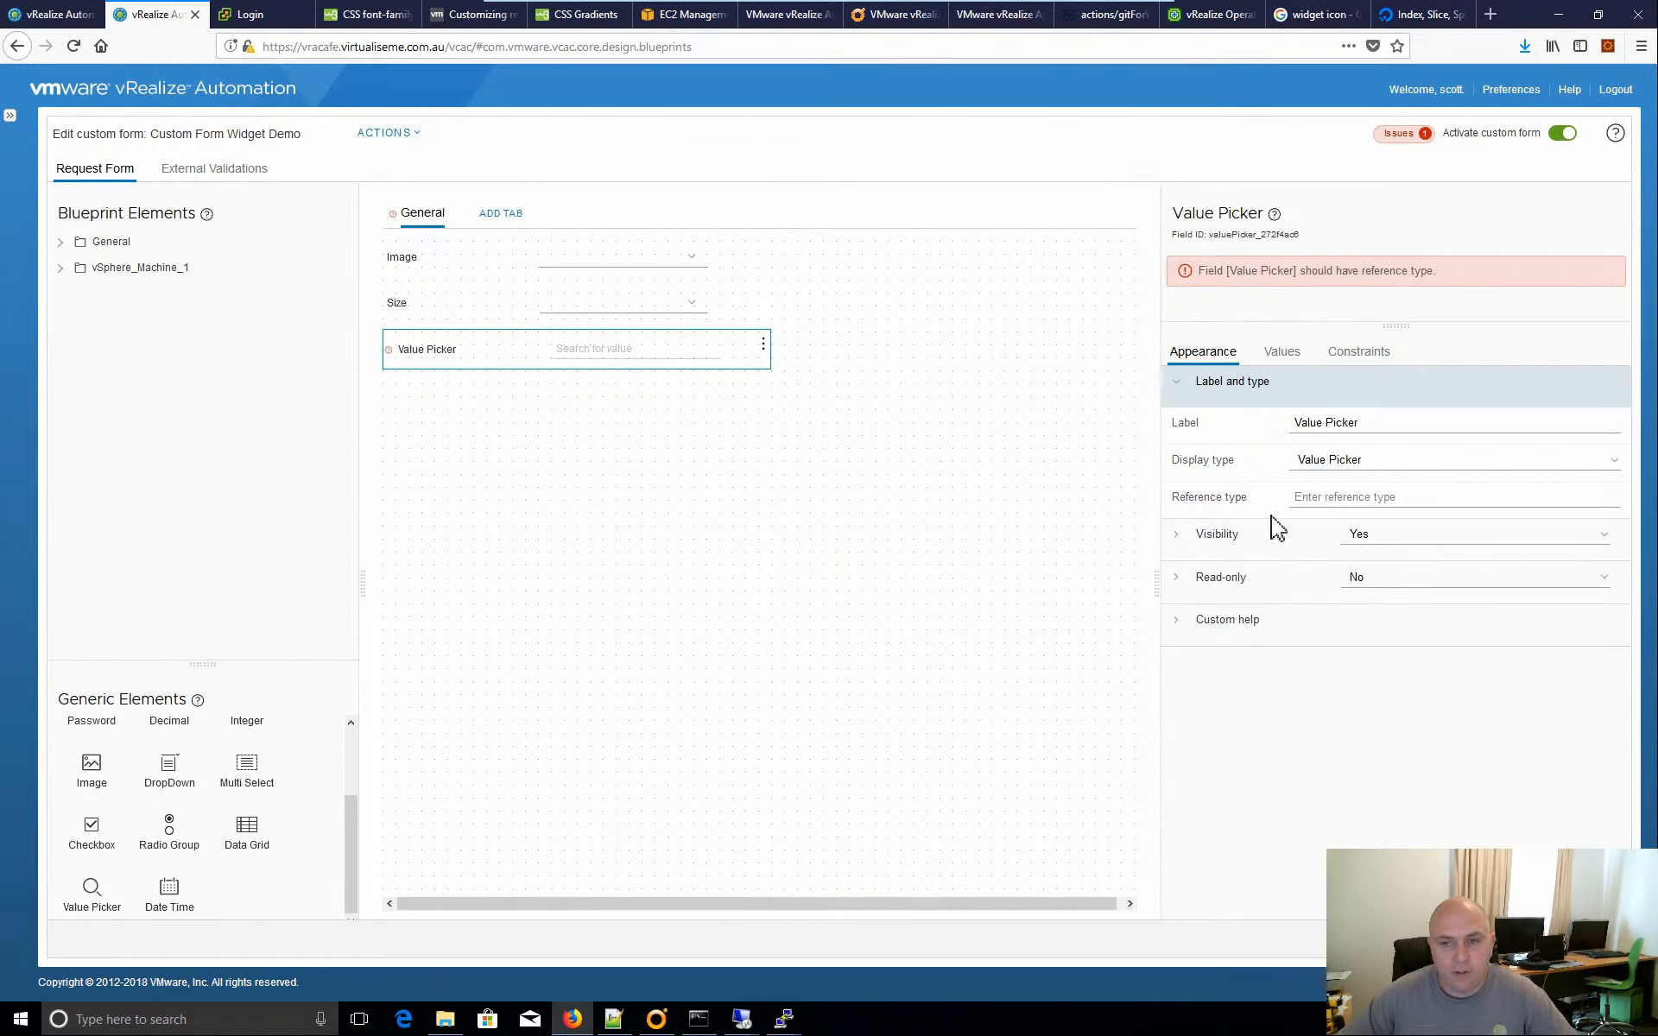
mouse_move(1337, 504)
type("VC:VirtualMachine")
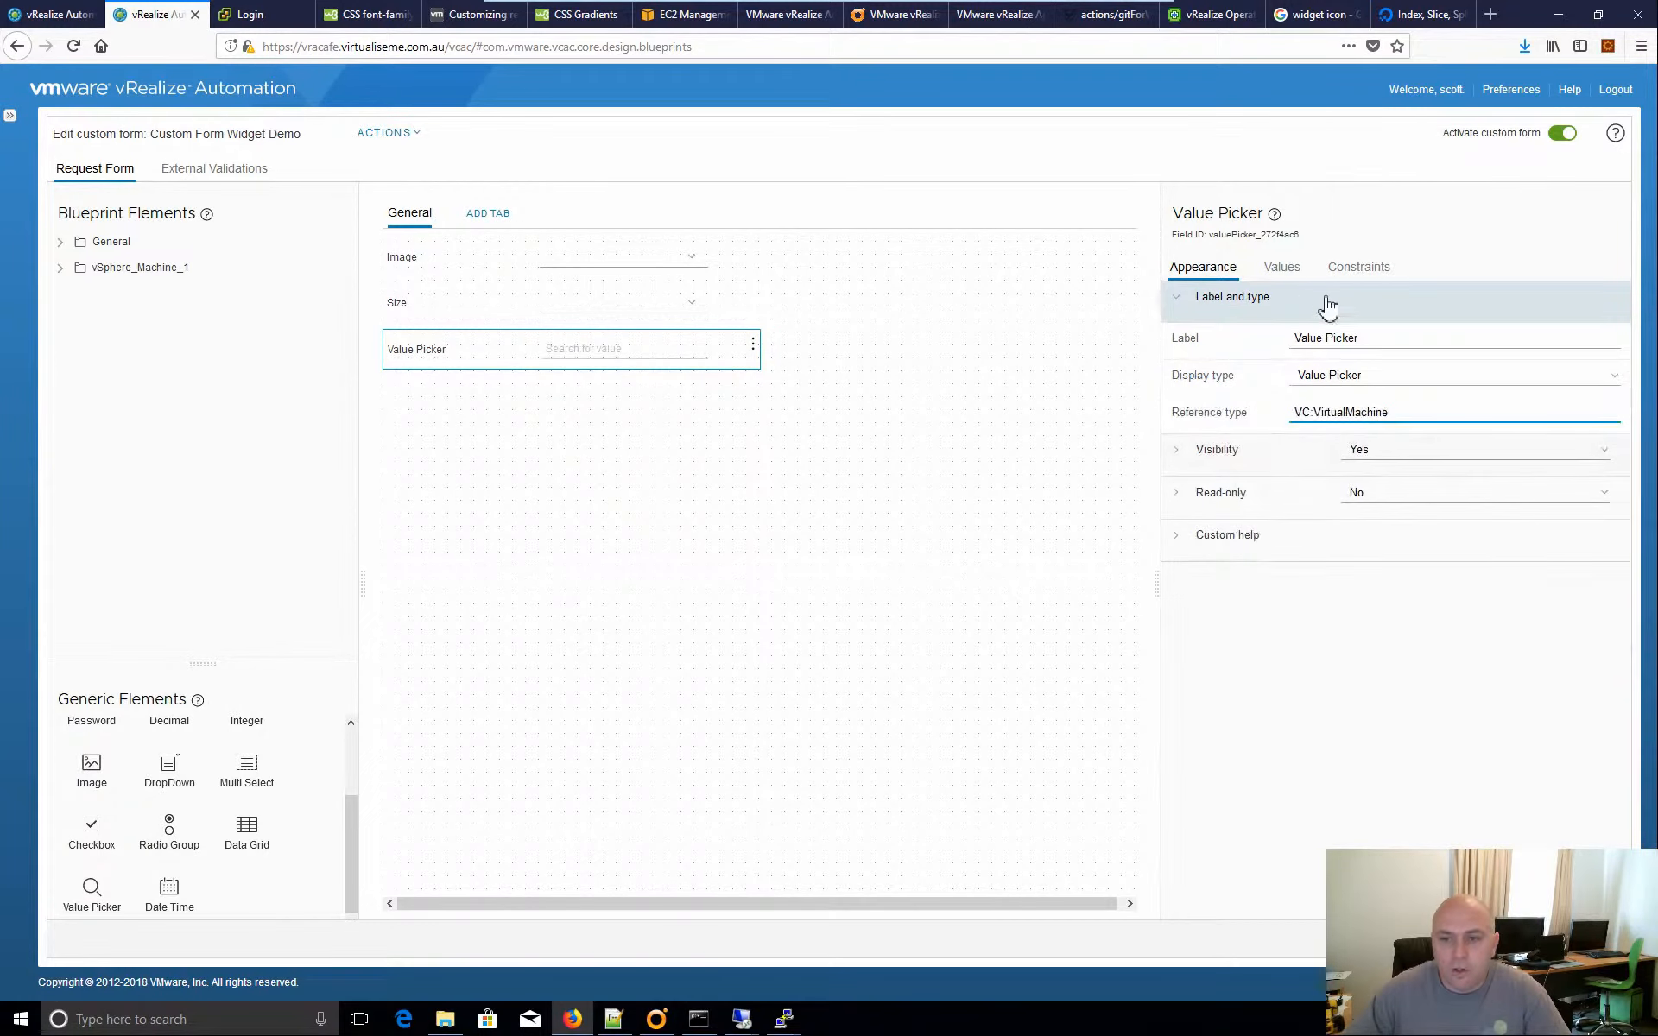
left_click(1281, 266)
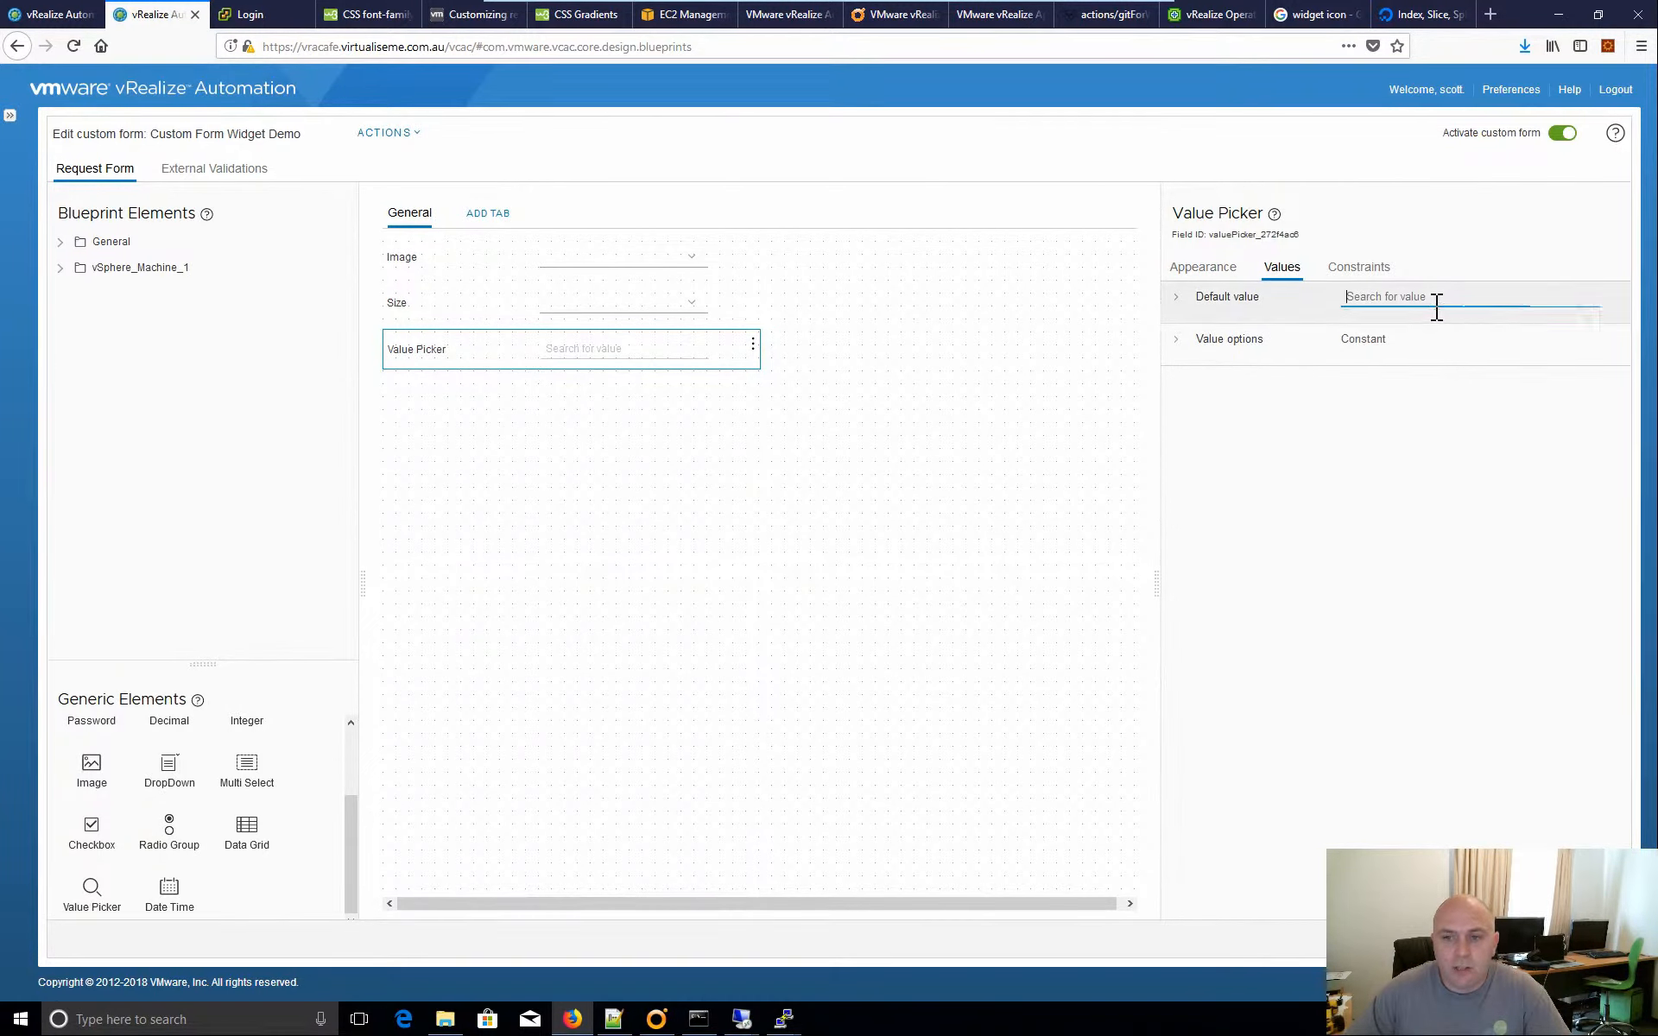
left_click(1420, 297)
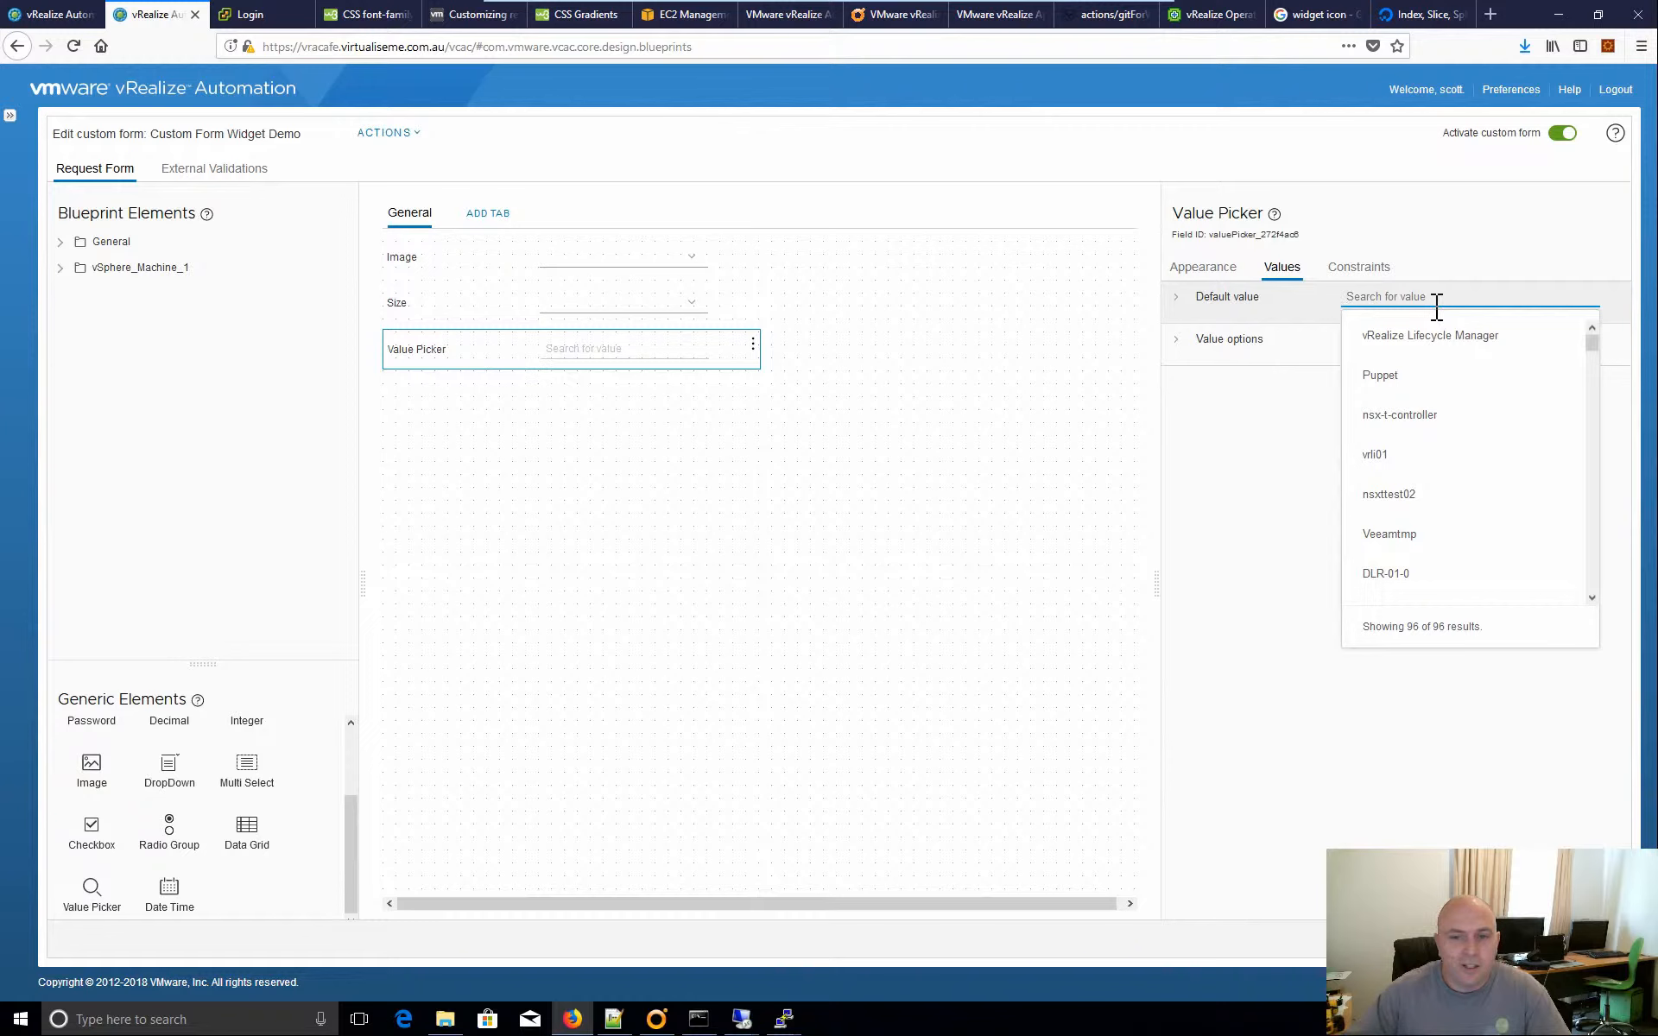
scroll("down", 3)
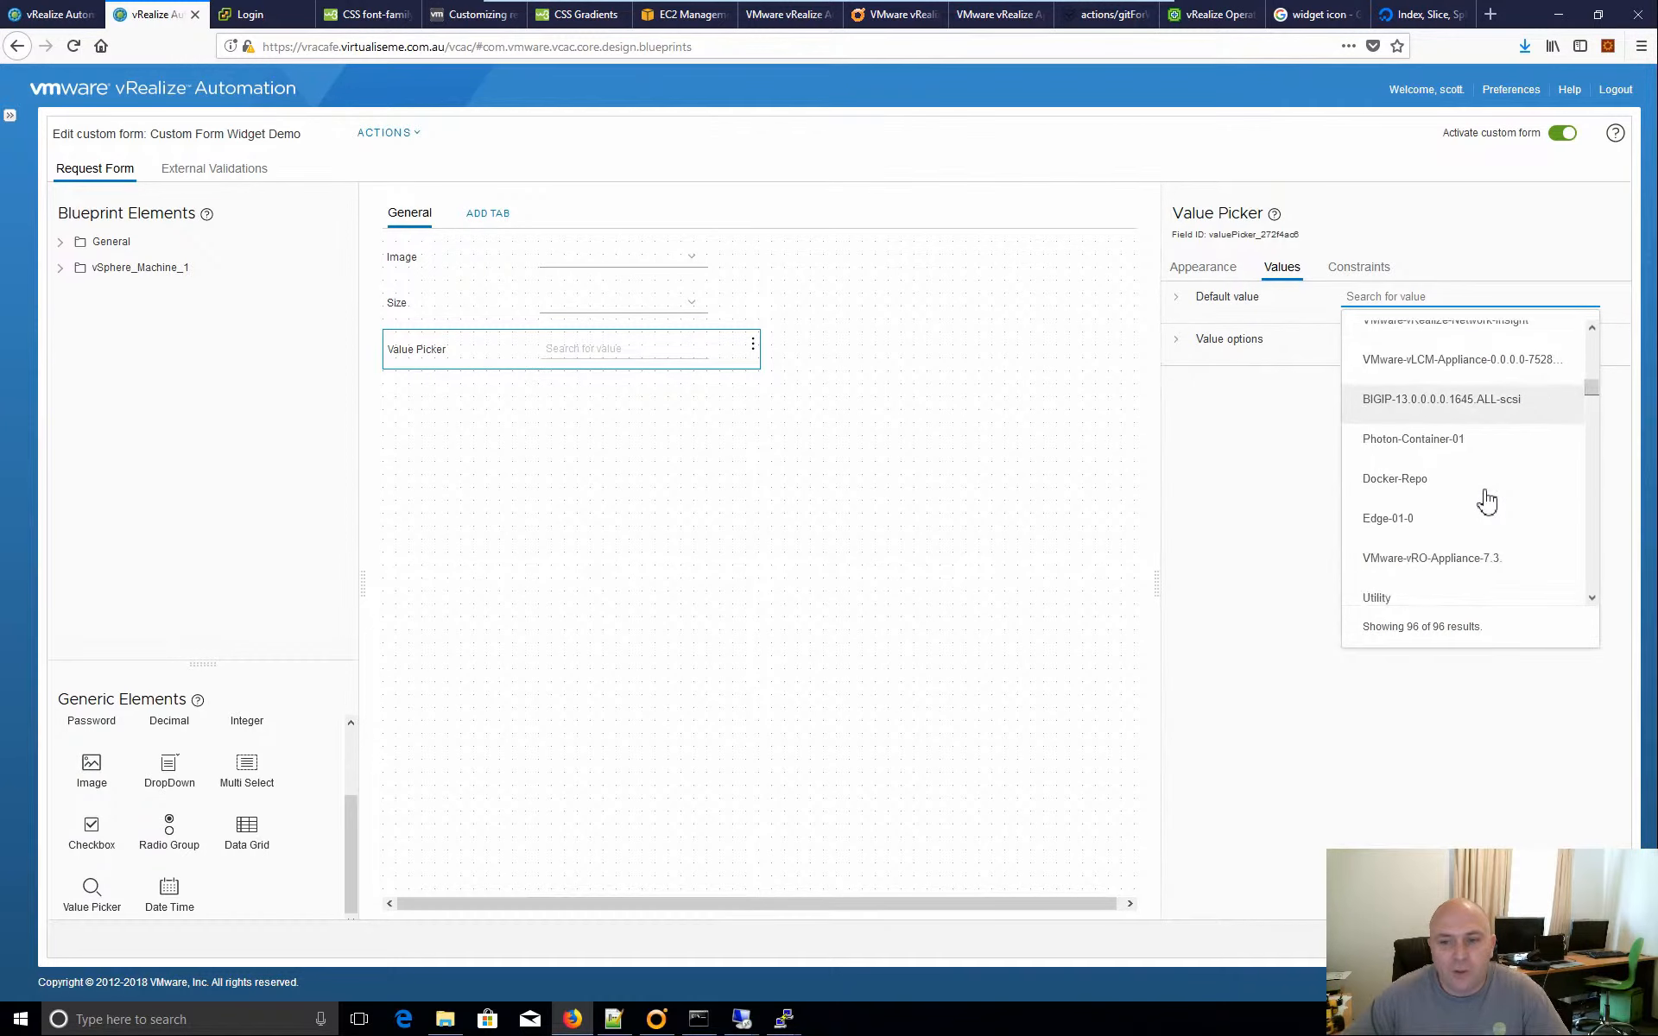
scroll("down", 3)
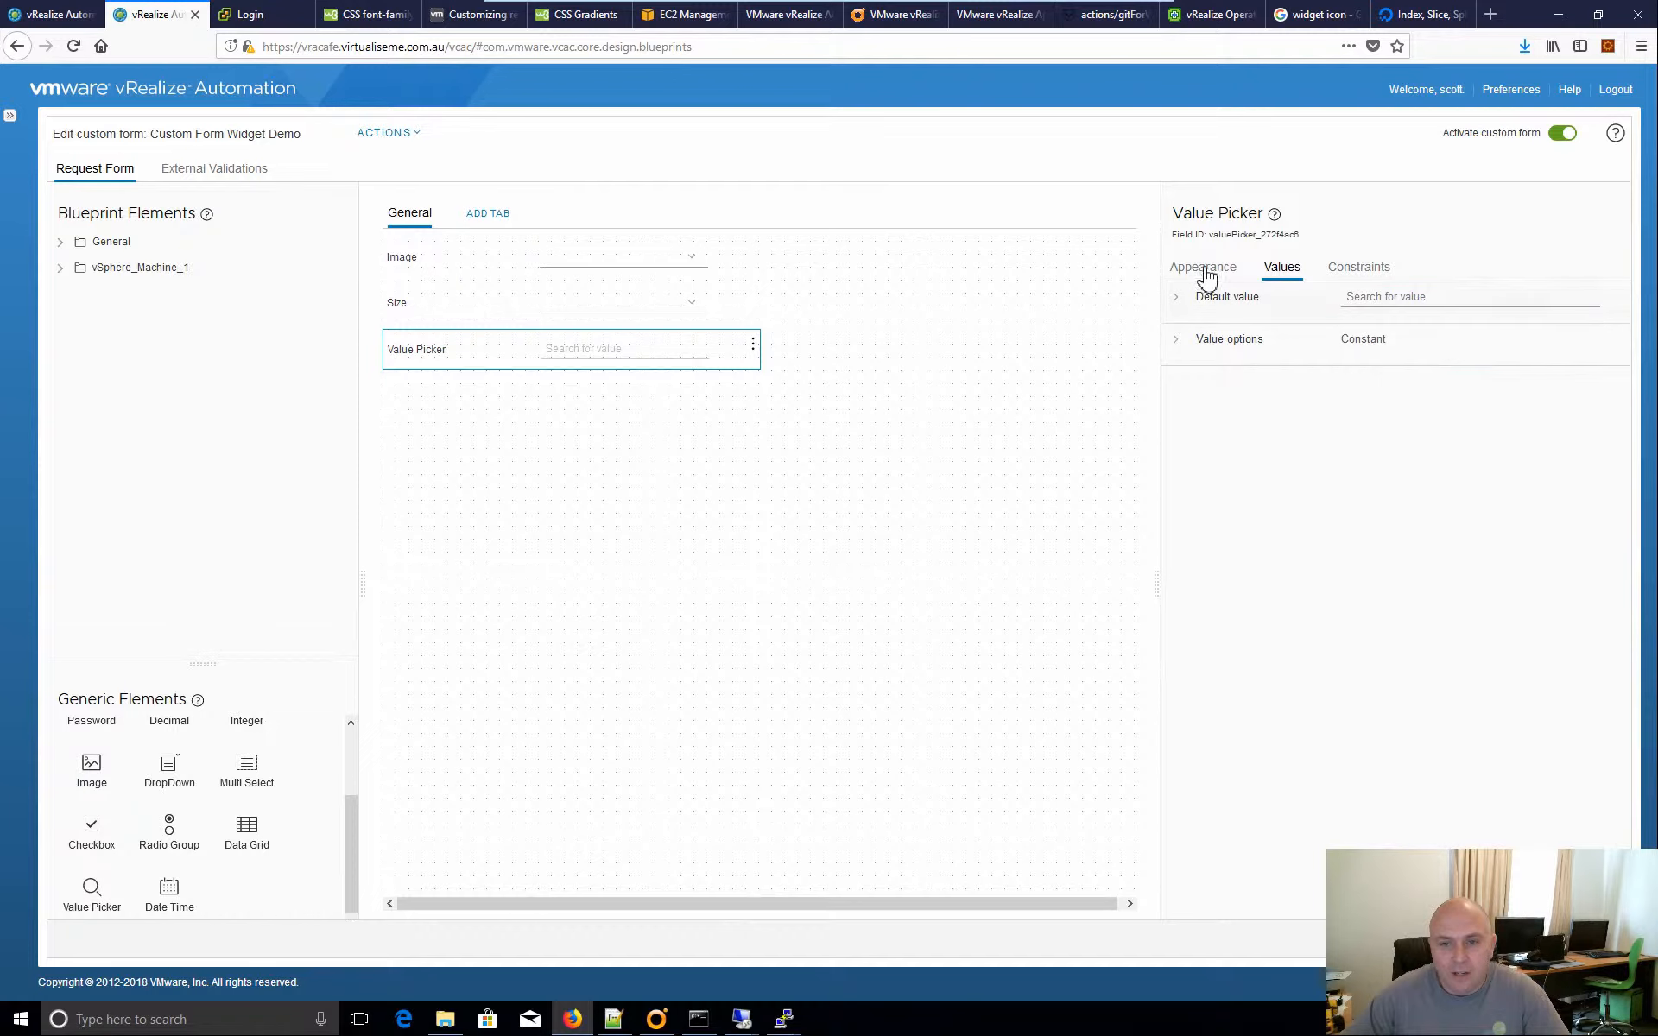
Switch the reference type to AD:User, check the 114 directory users listed, and leave the form editor.
left_click(1203, 266)
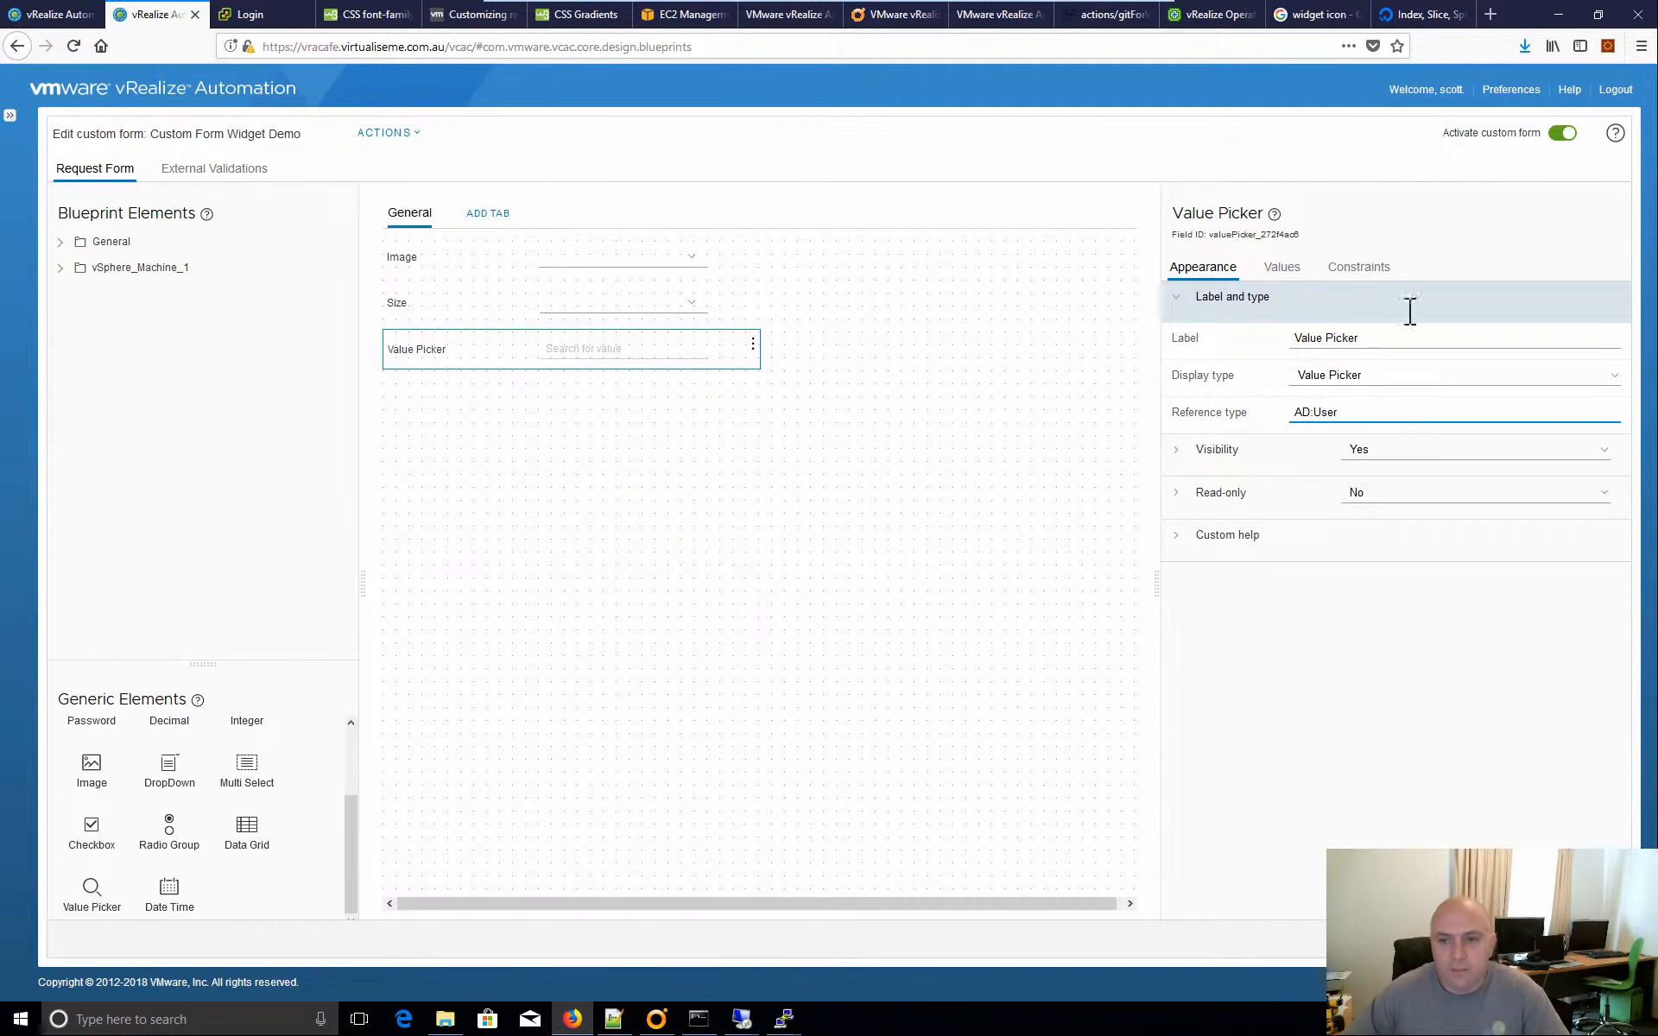
left_click(1281, 266)
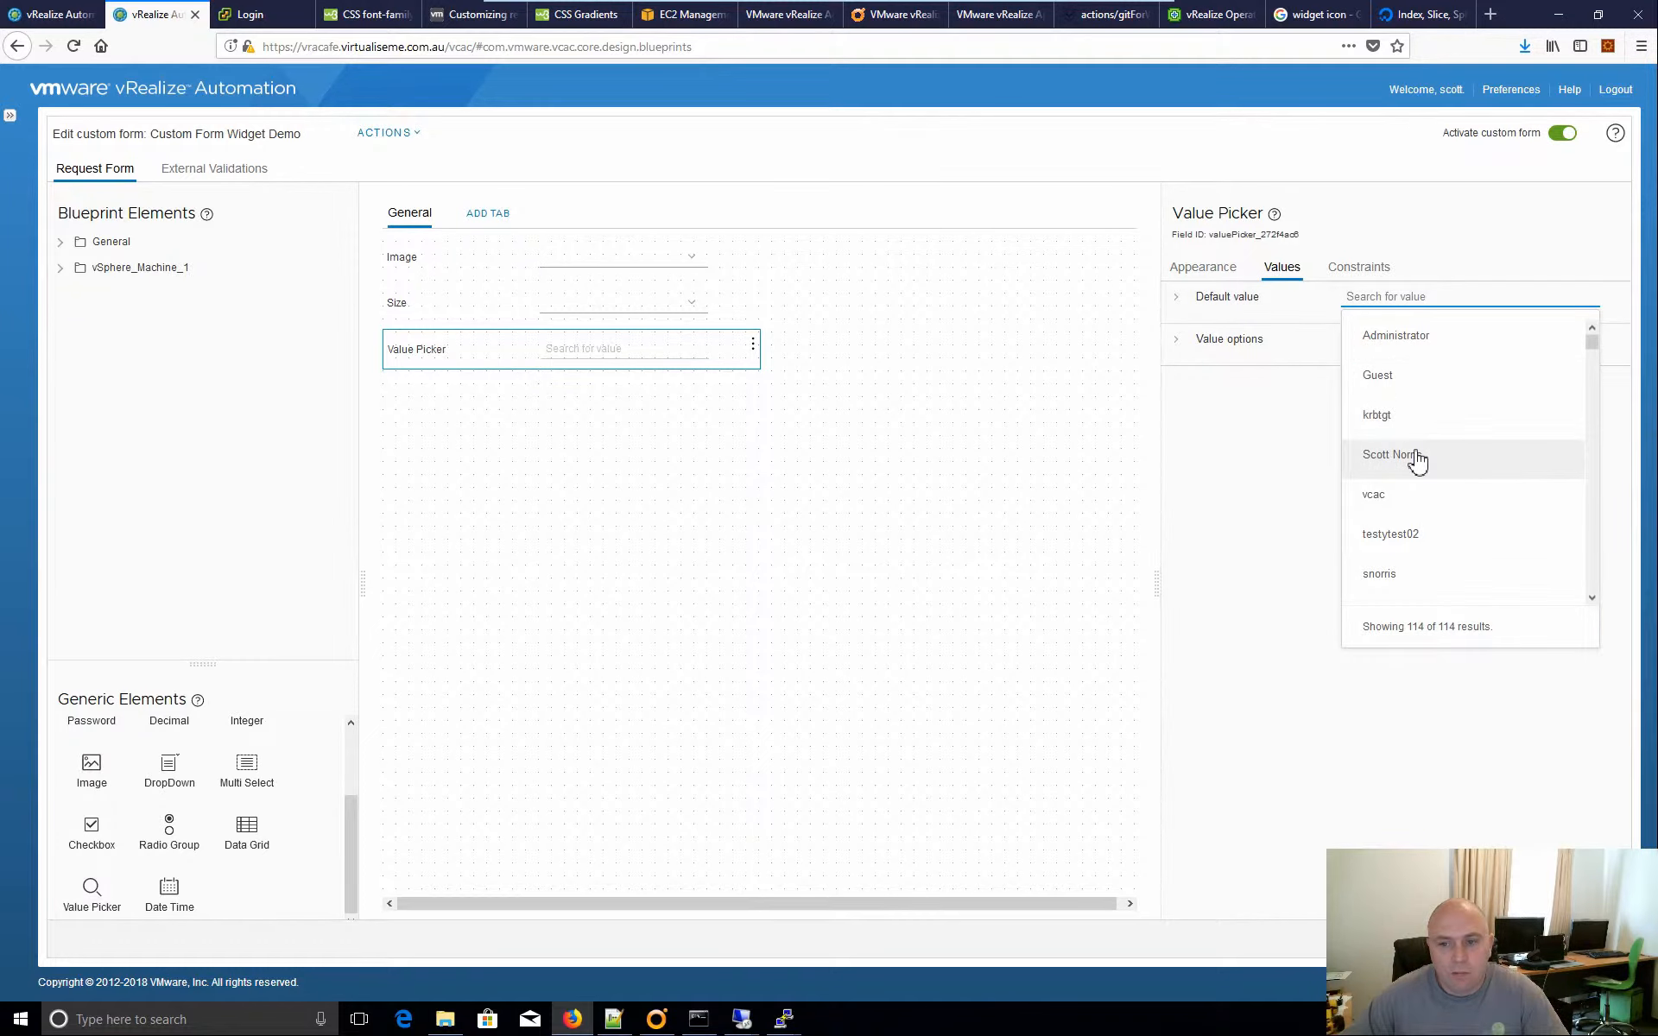
scroll("down", 3)
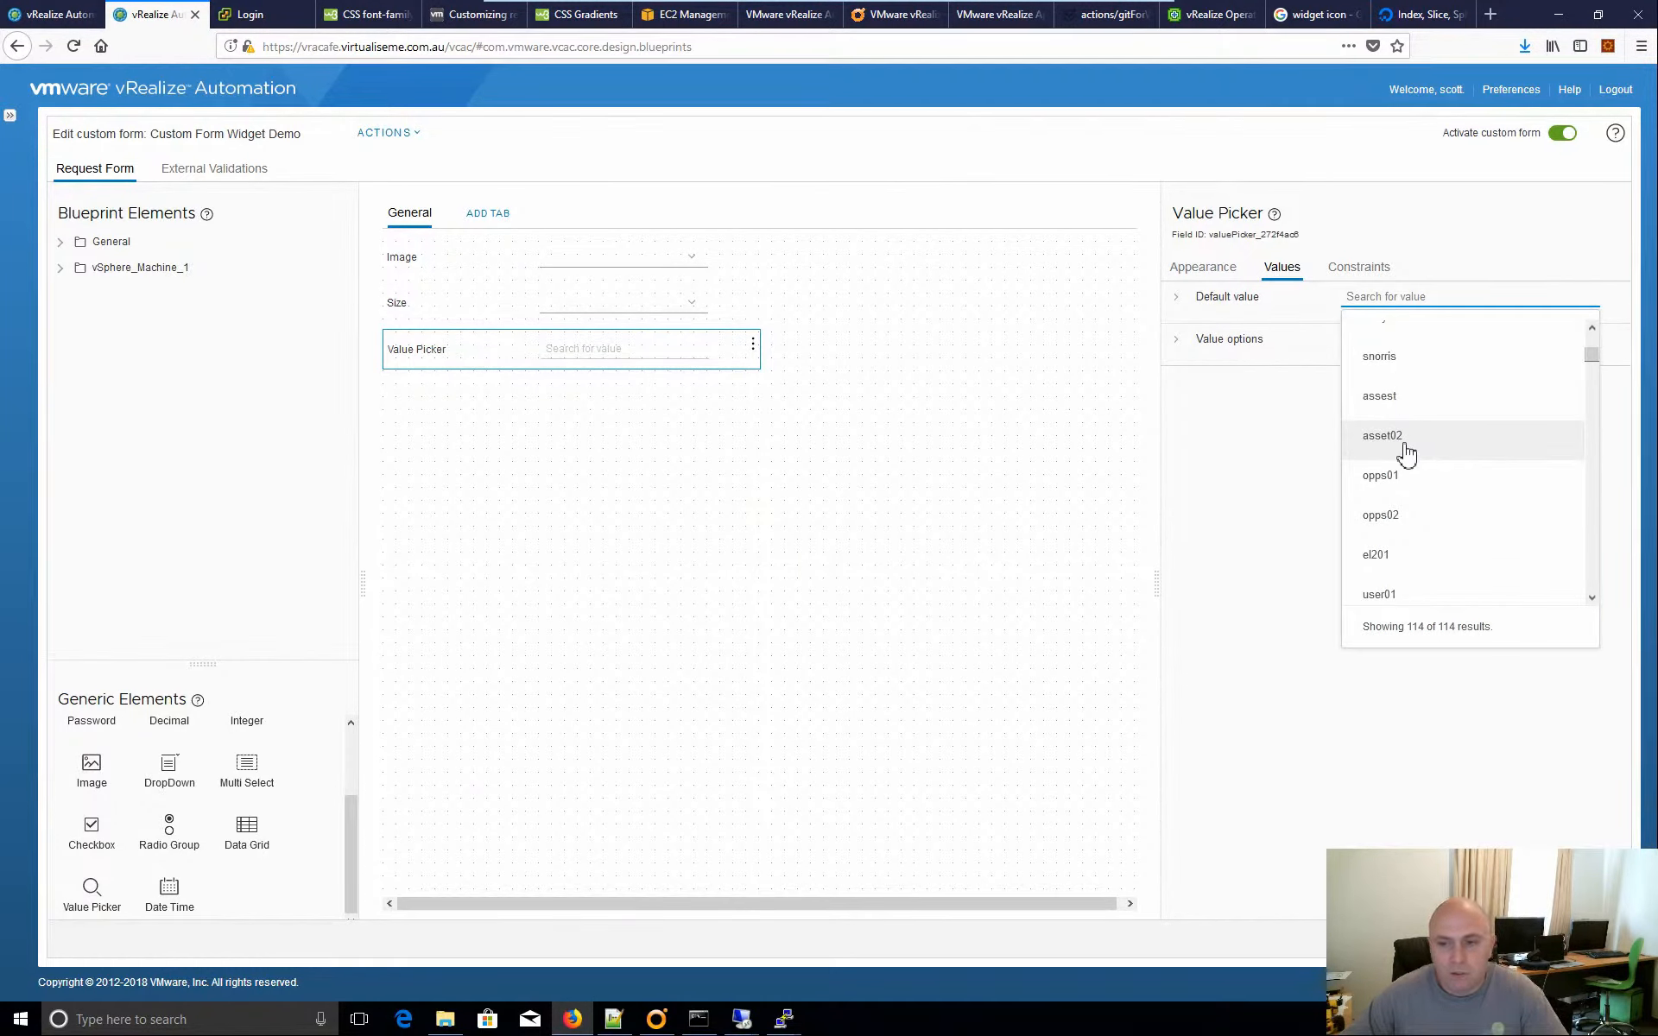
left_click(1470, 297)
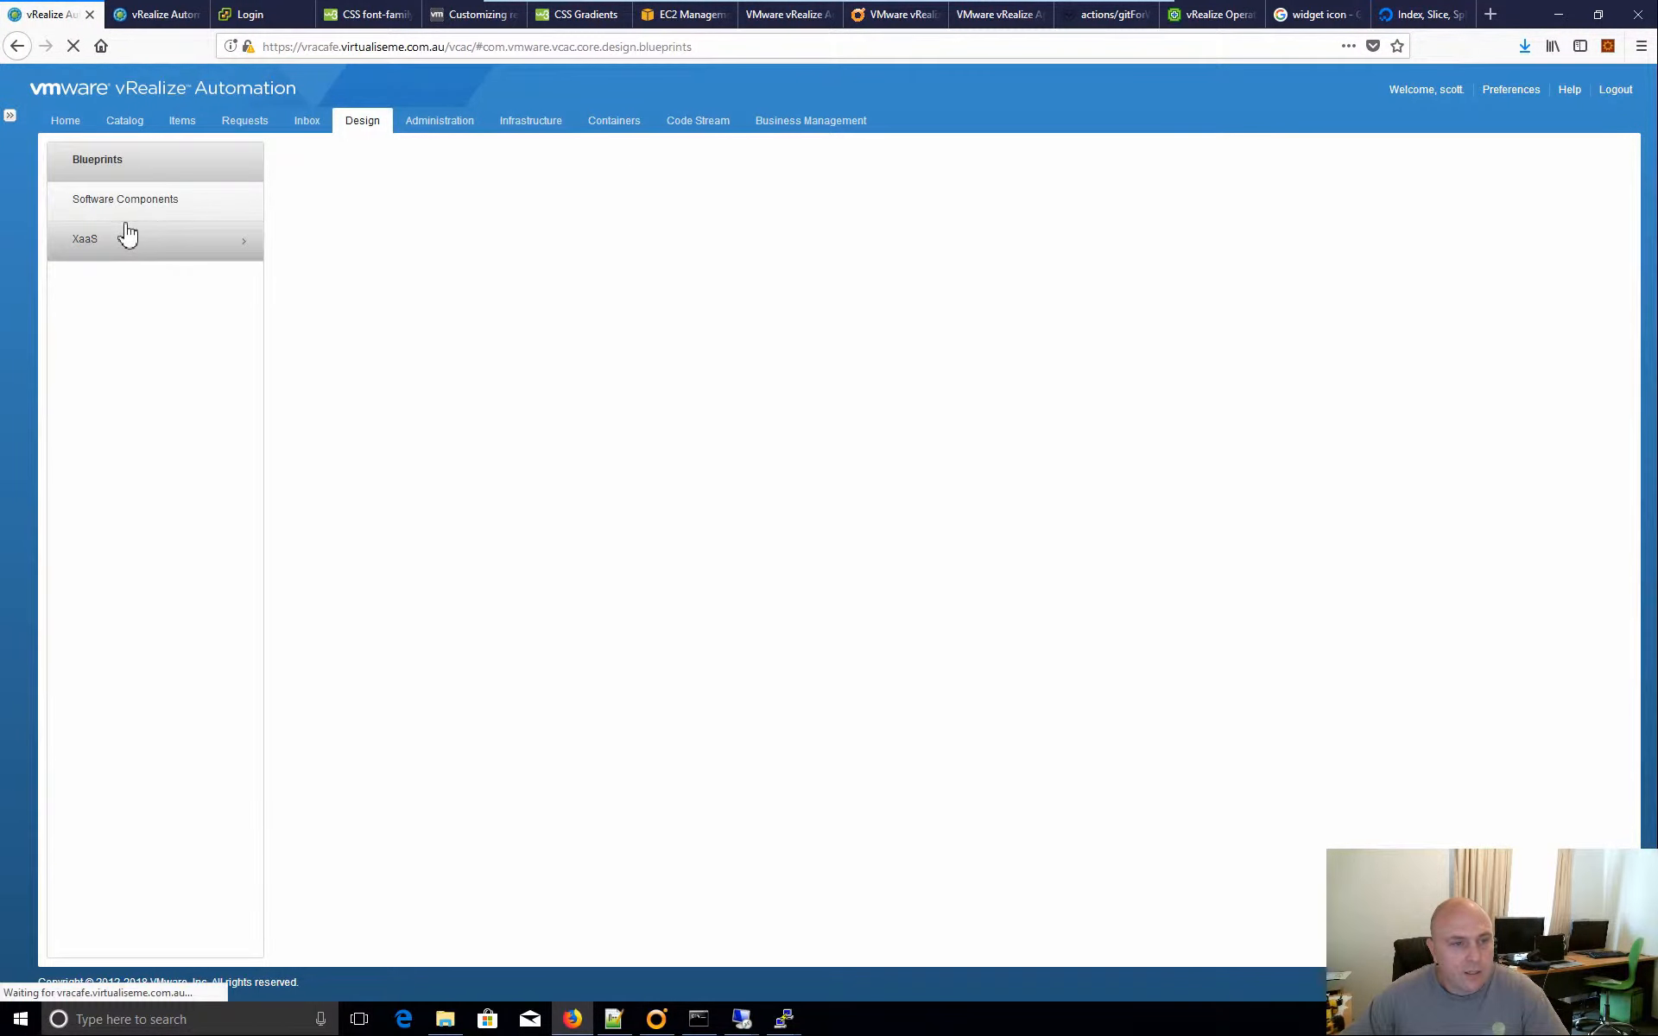
Request Custom Form Widget Demo from the catalog and search the Value Picker with 'ssss', finding no matches.
left_click(125, 121)
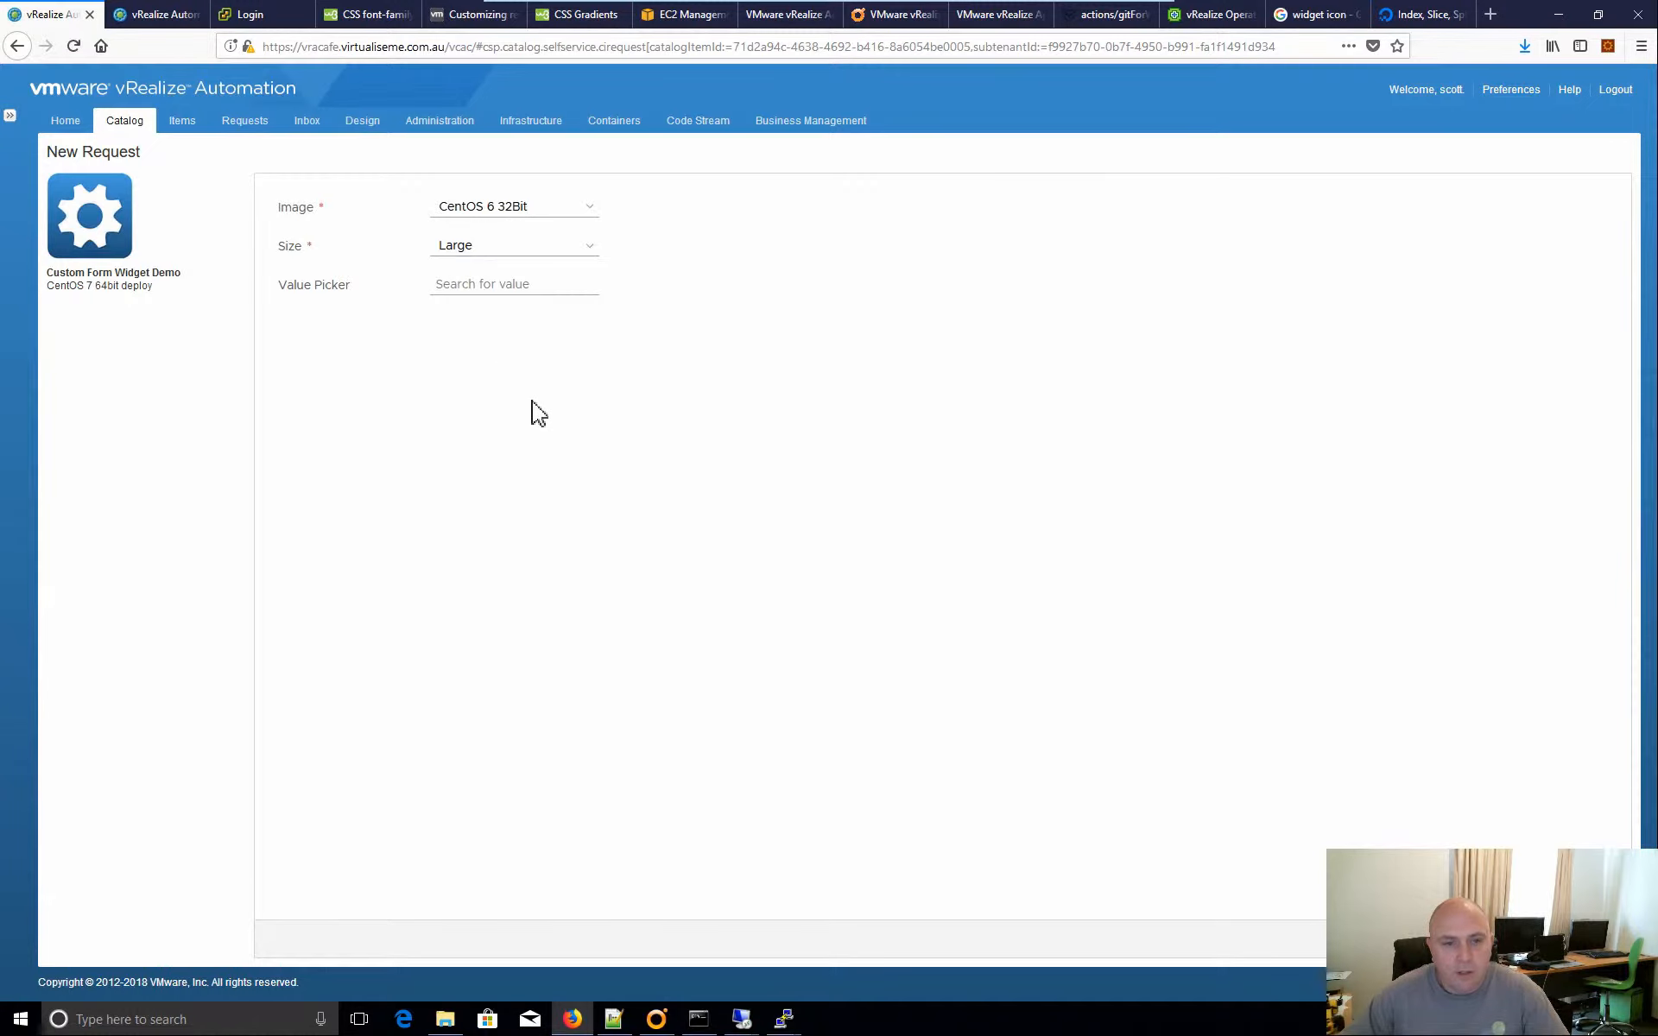
left_click(515, 283)
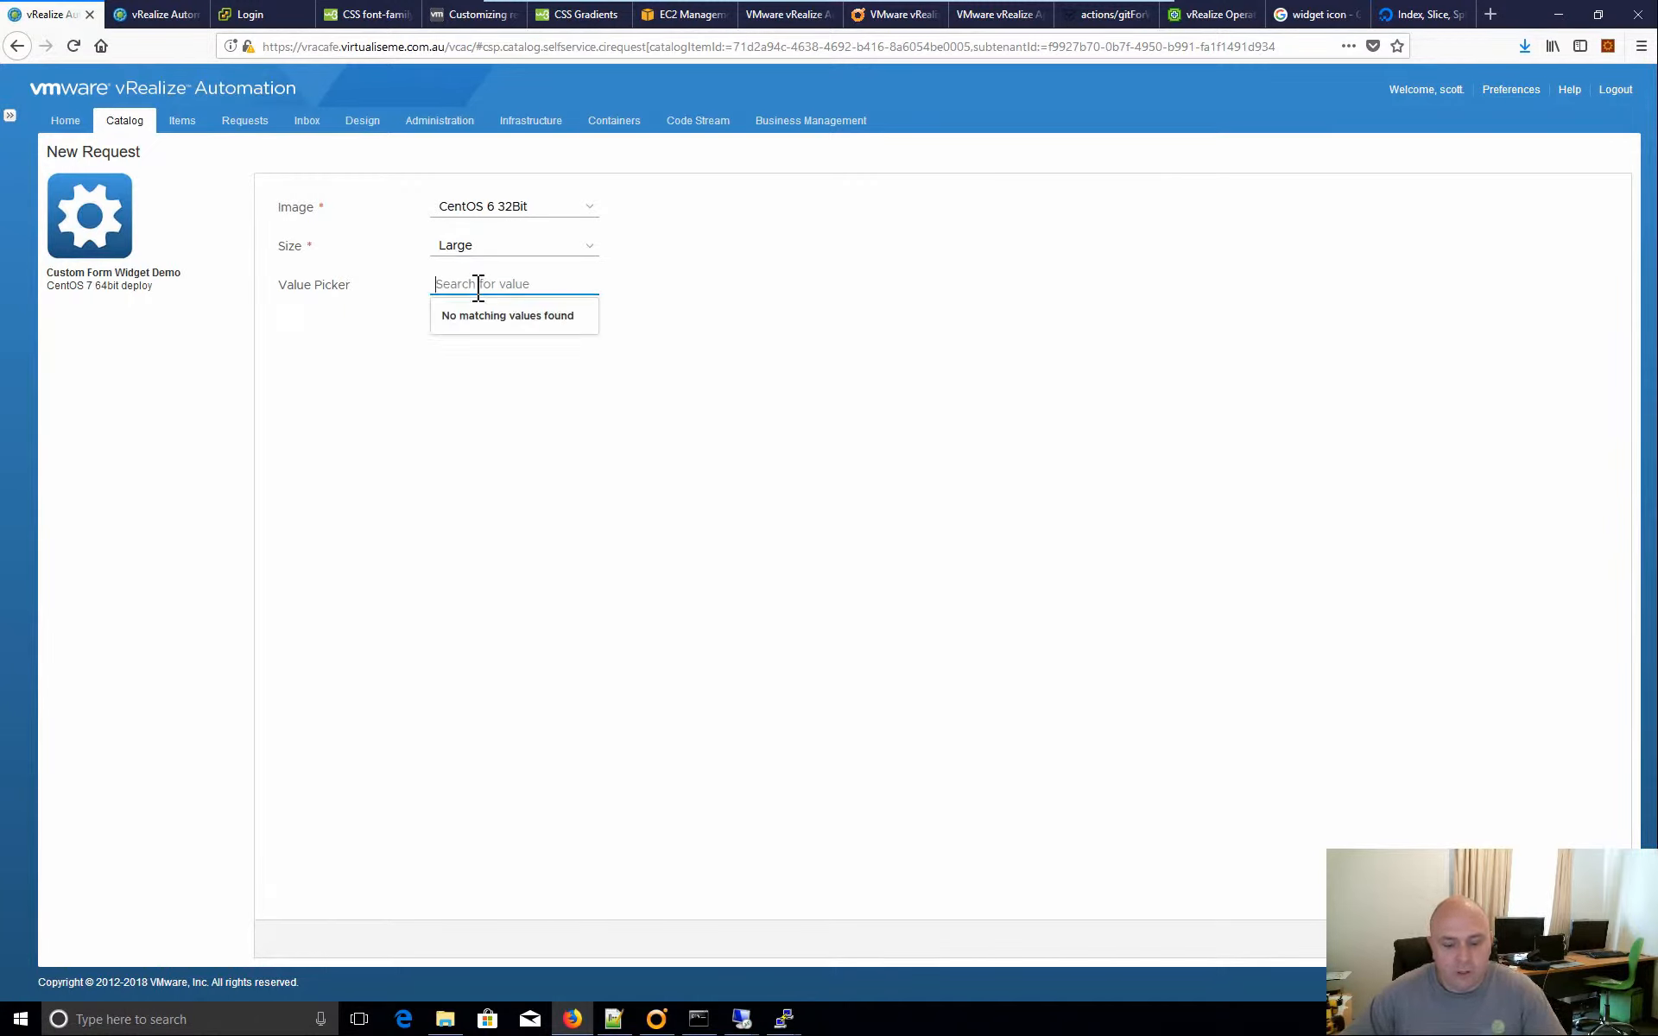
type("ssss")
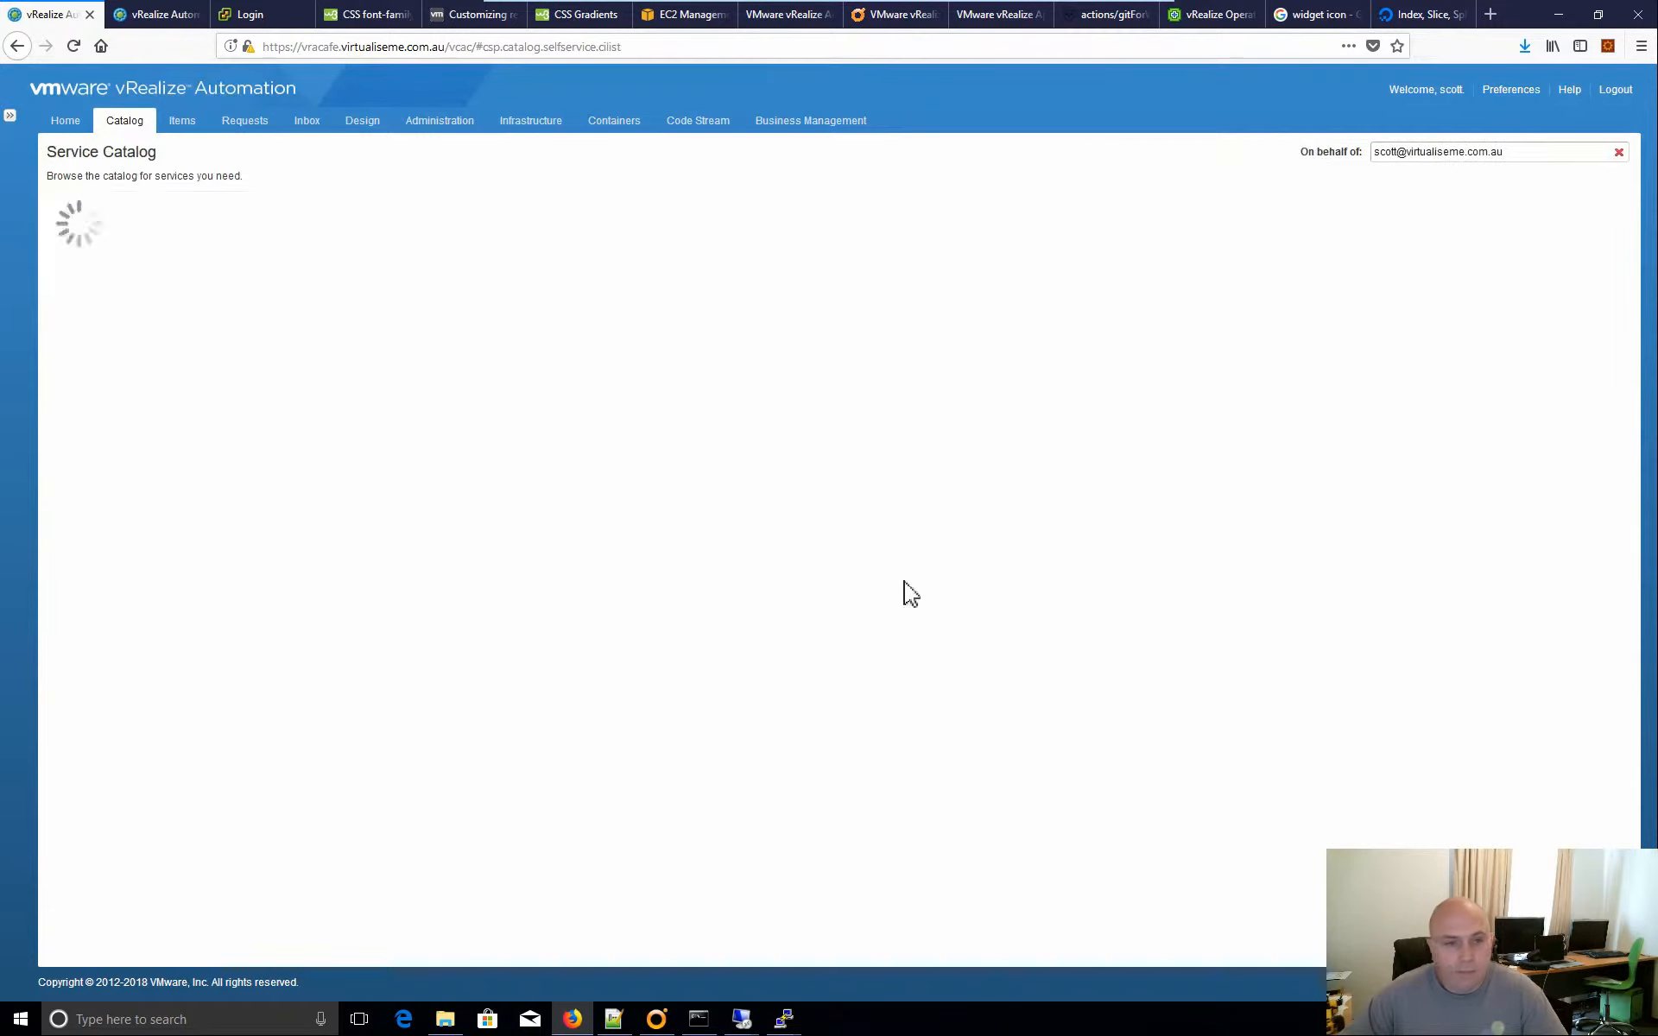
Feed the Value Picker's values from the external action virtualiseme.activeDirectory/listAllUsers.
left_click(155, 14)
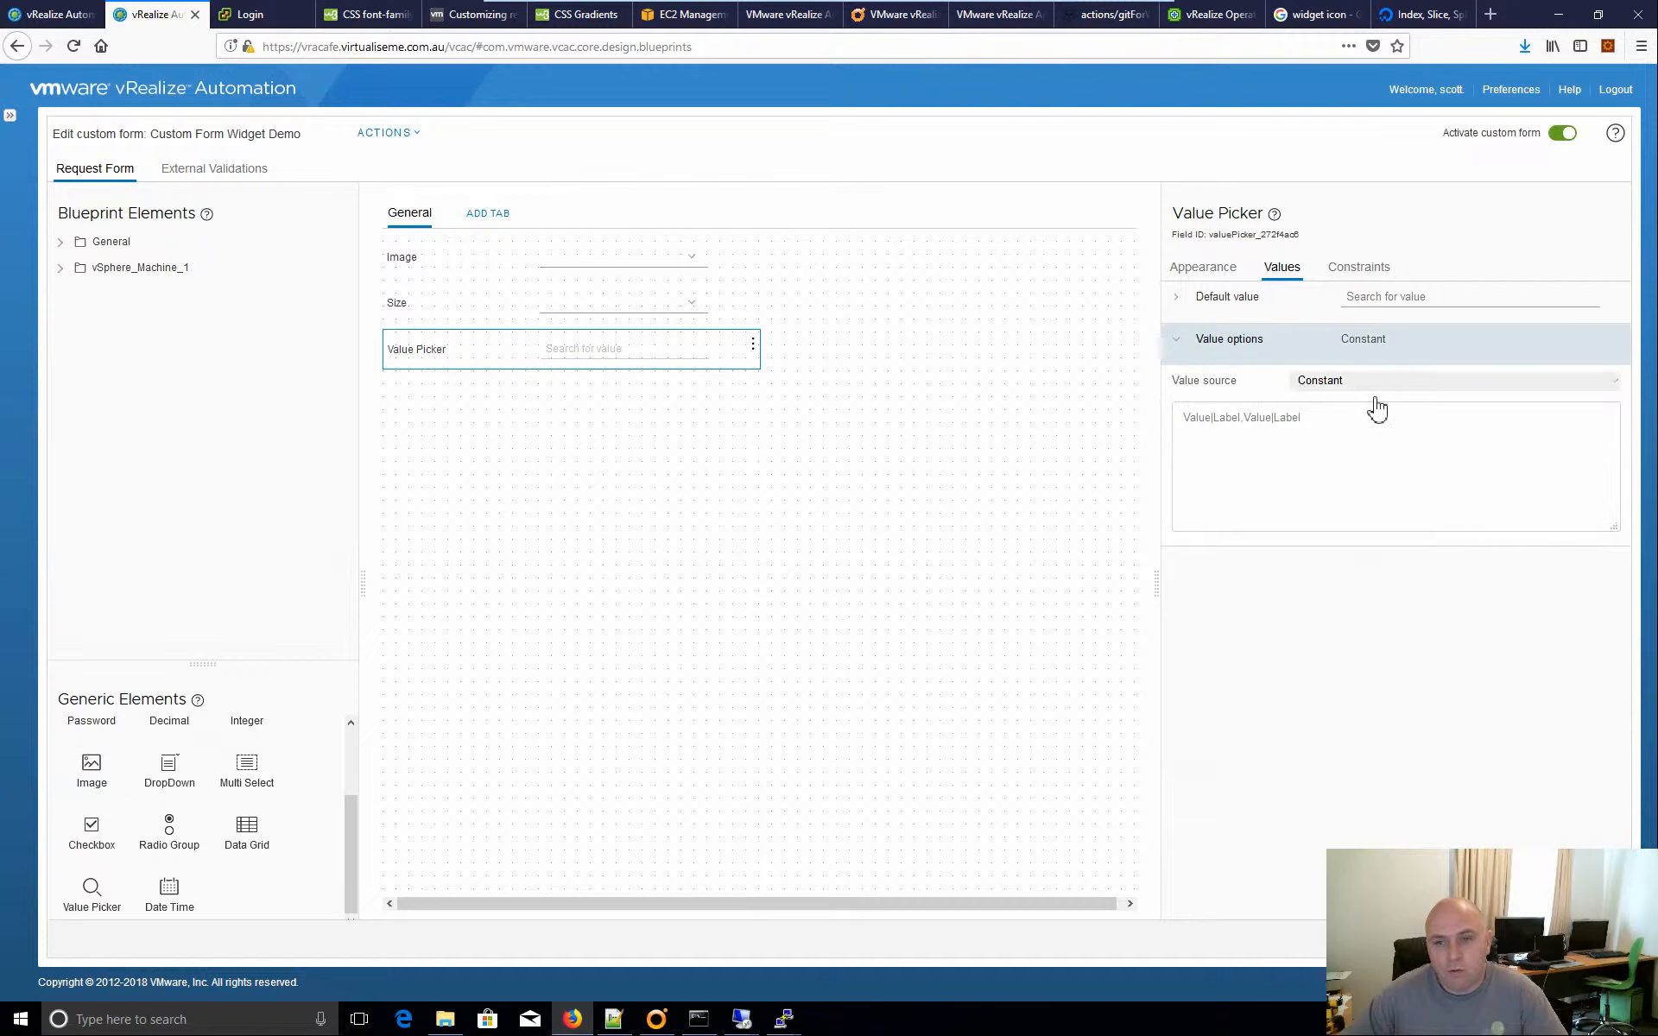
left_click(1454, 380)
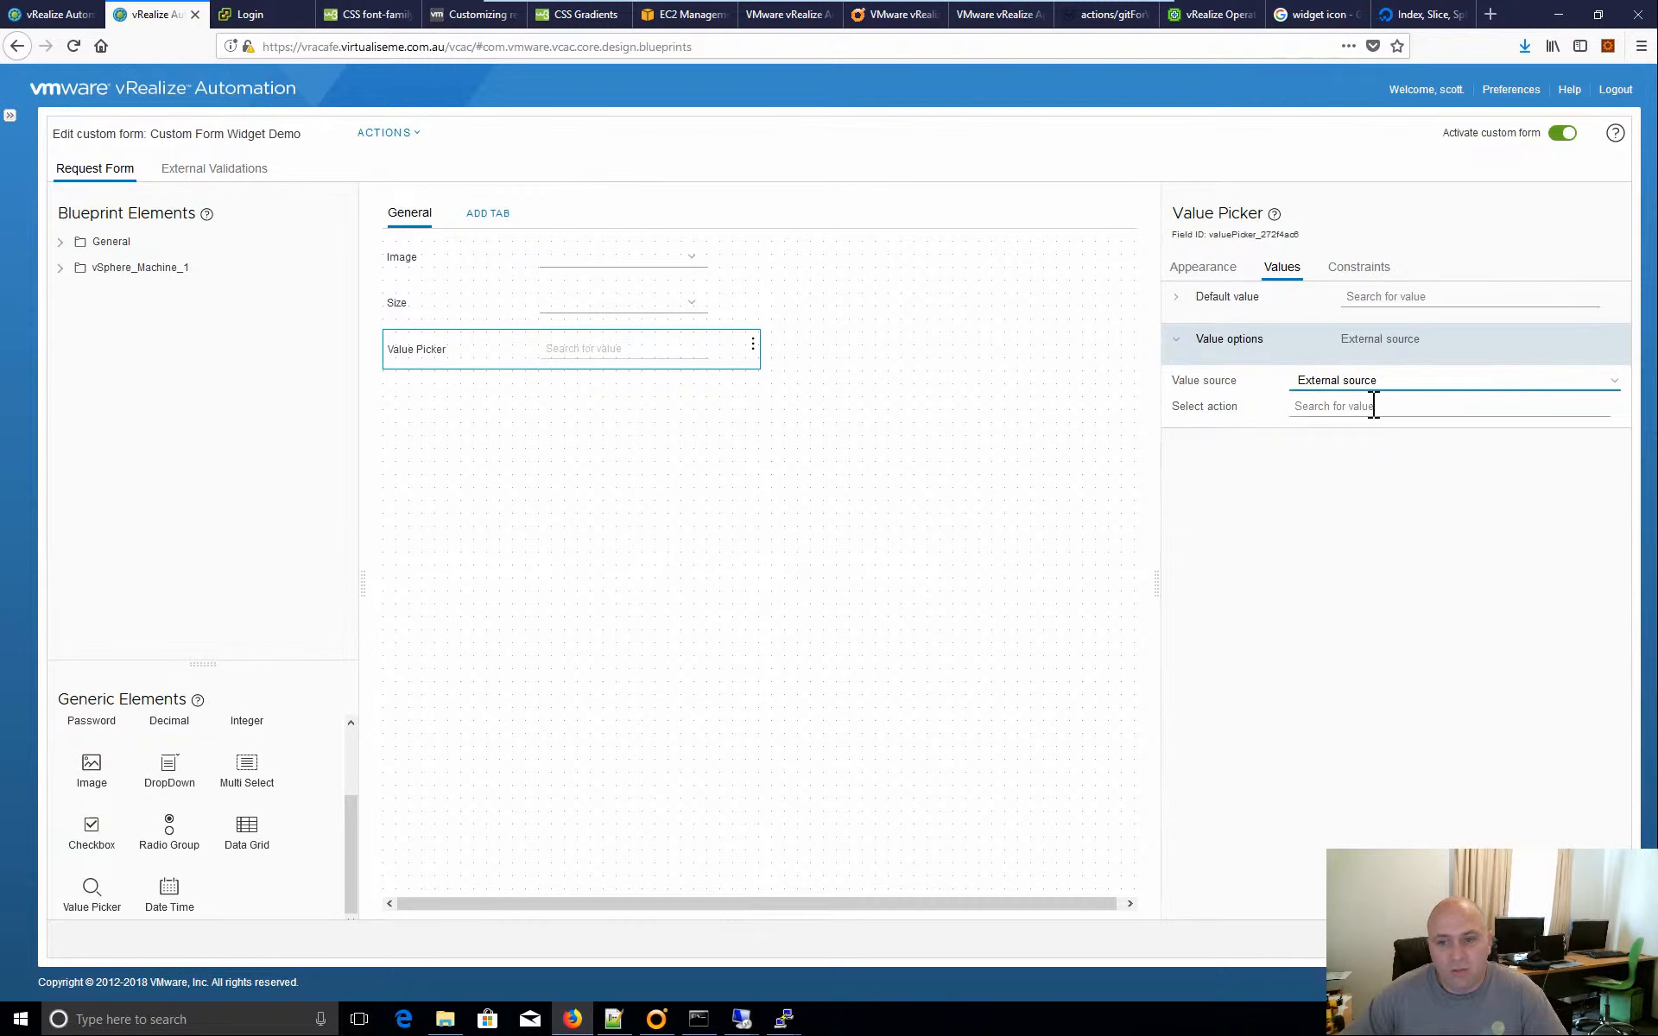
left_click(1375, 406)
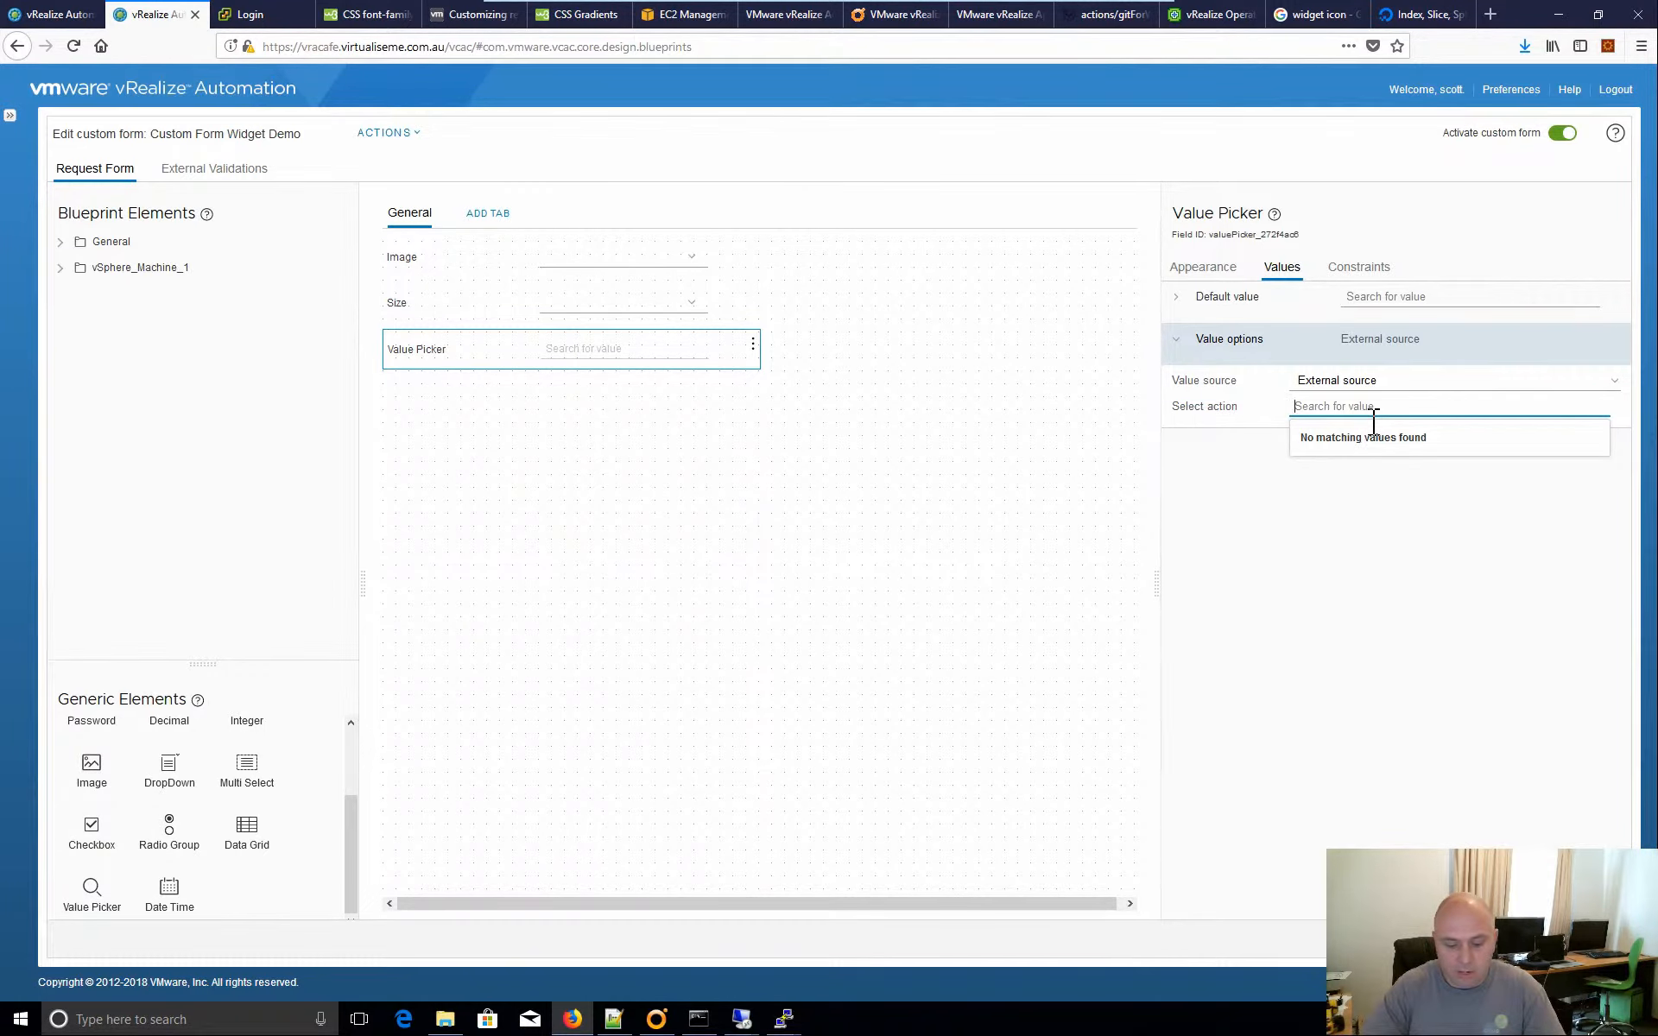
type("lisAll")
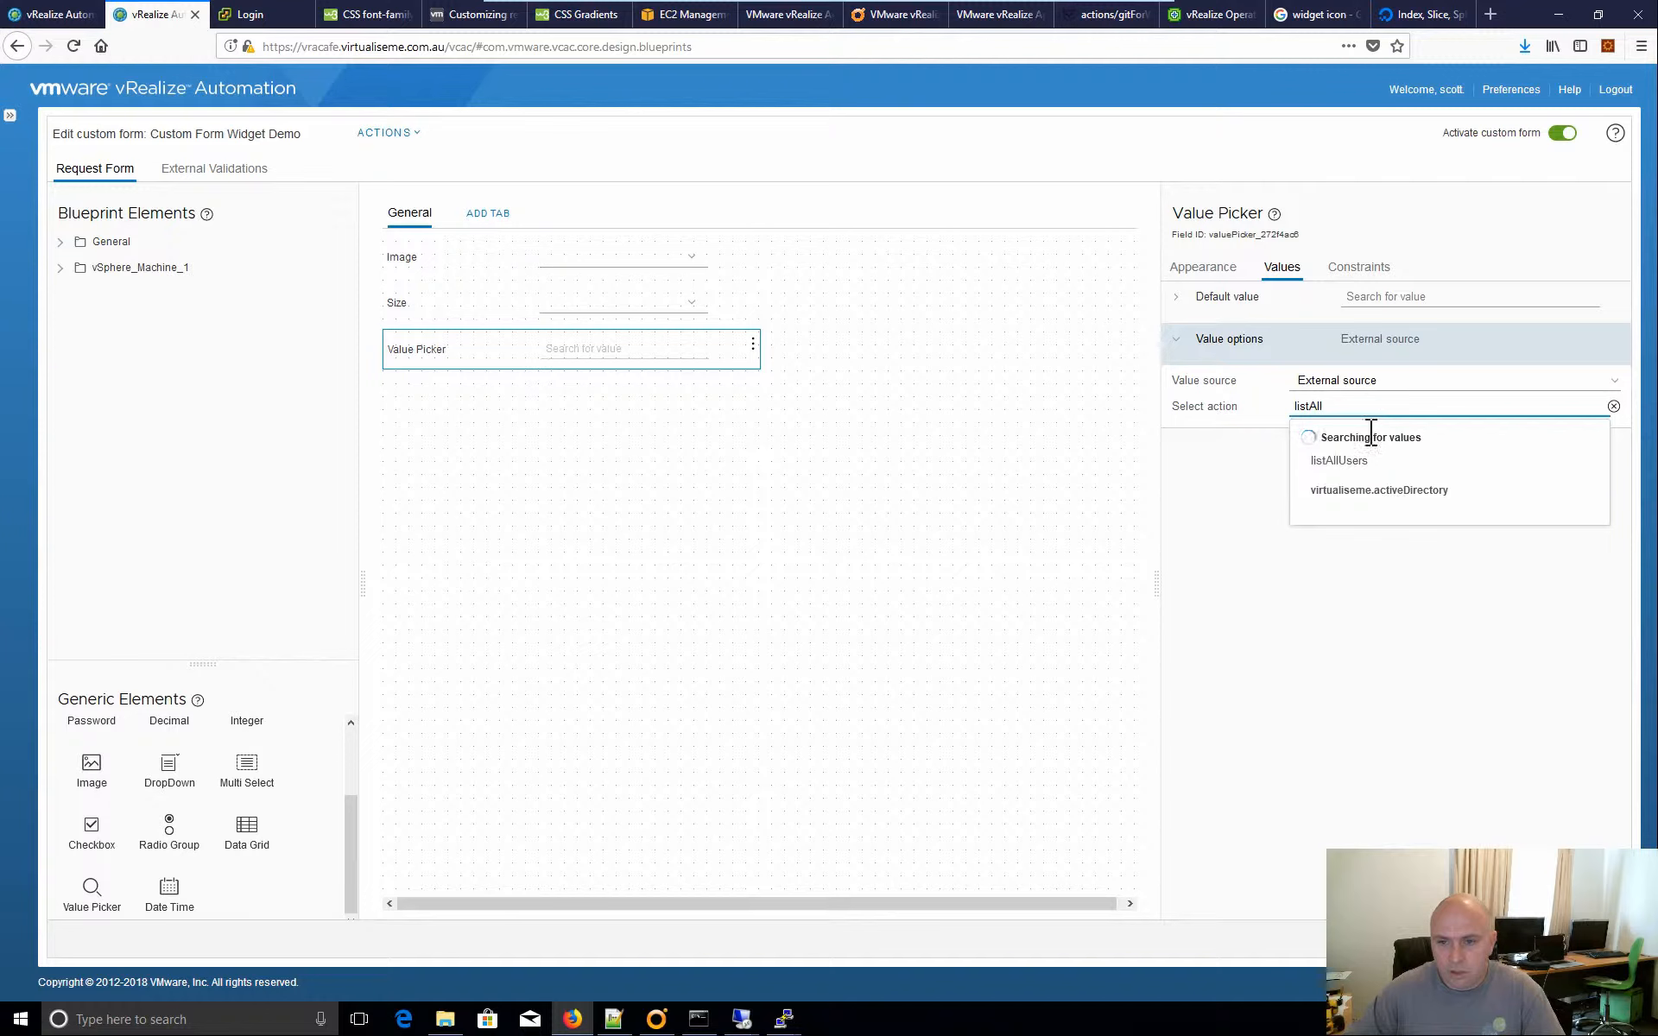
left_click(1338, 461)
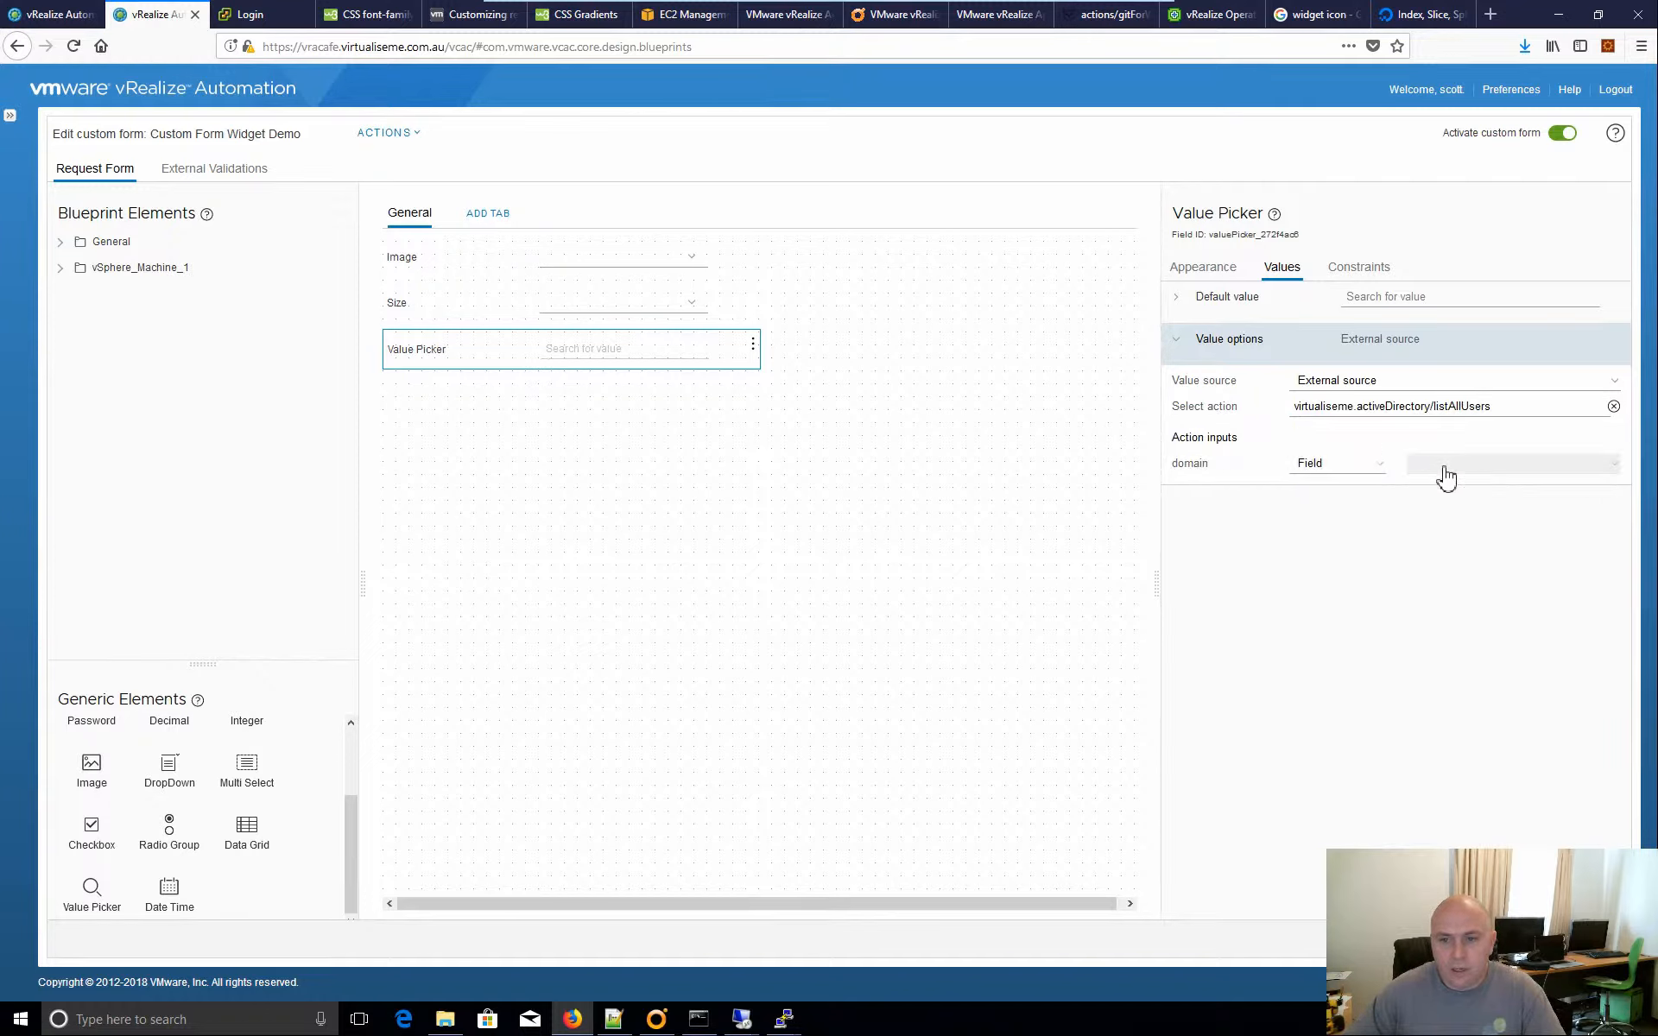
Set the action's domain input to the constant virtualiseme.com.au.
left_click(1337, 463)
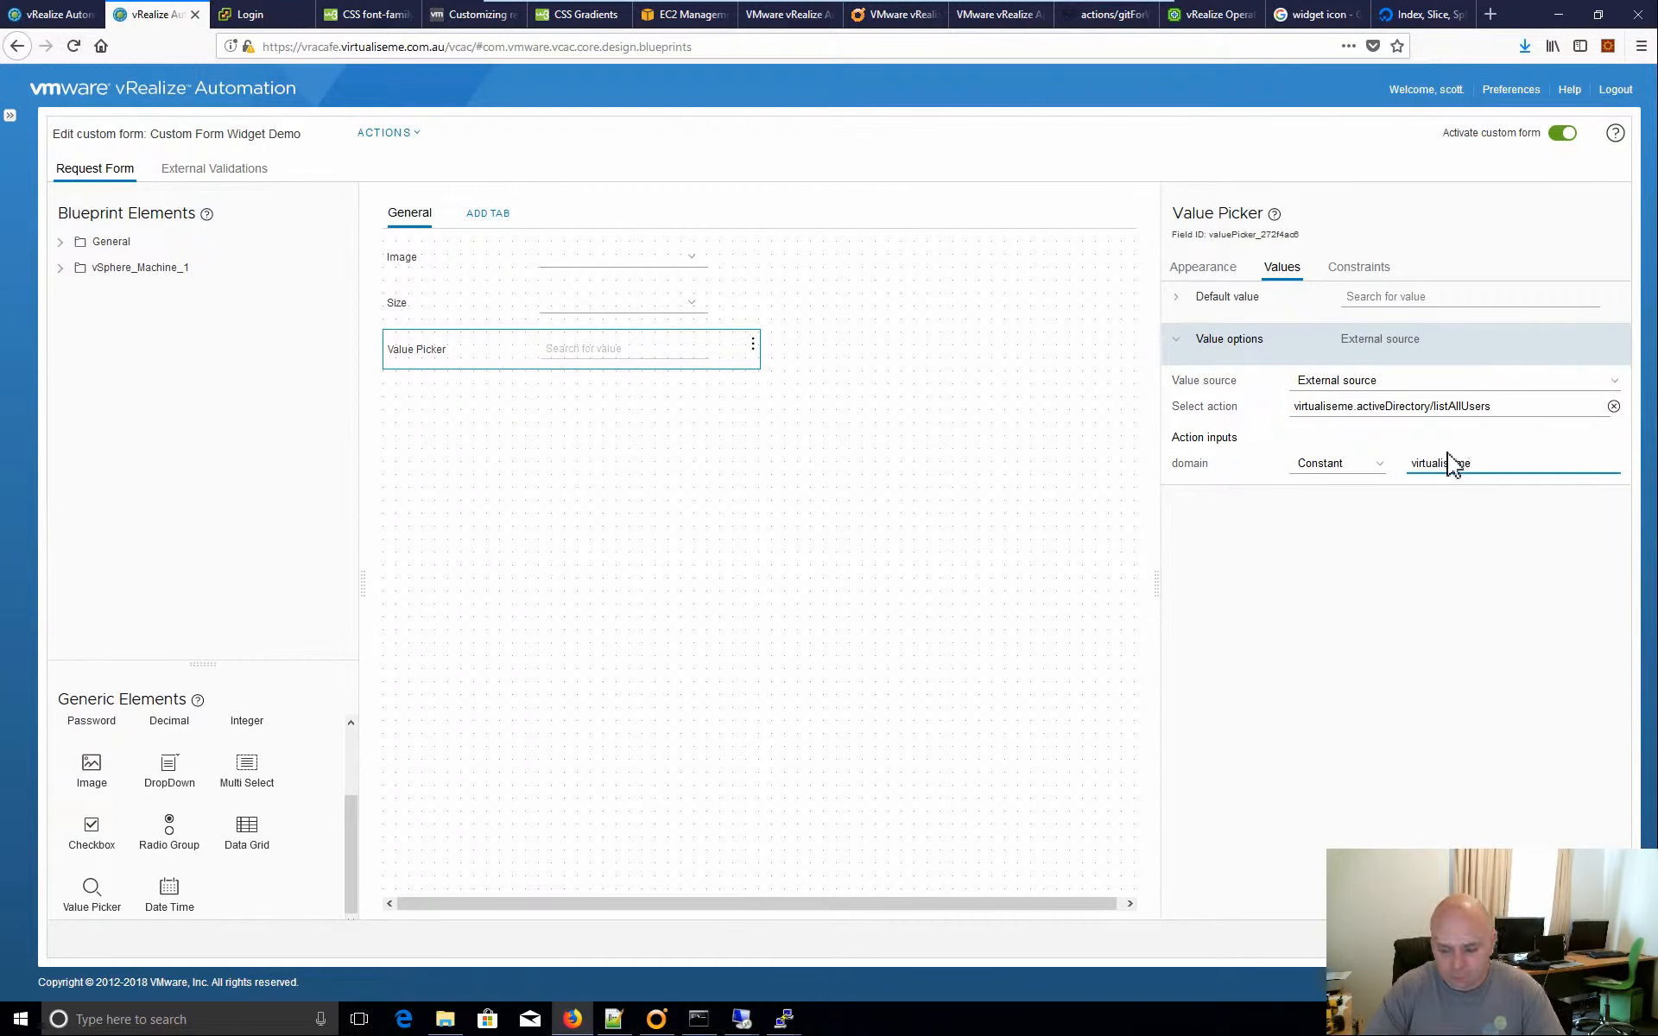
type("virtualiseme.com.au")
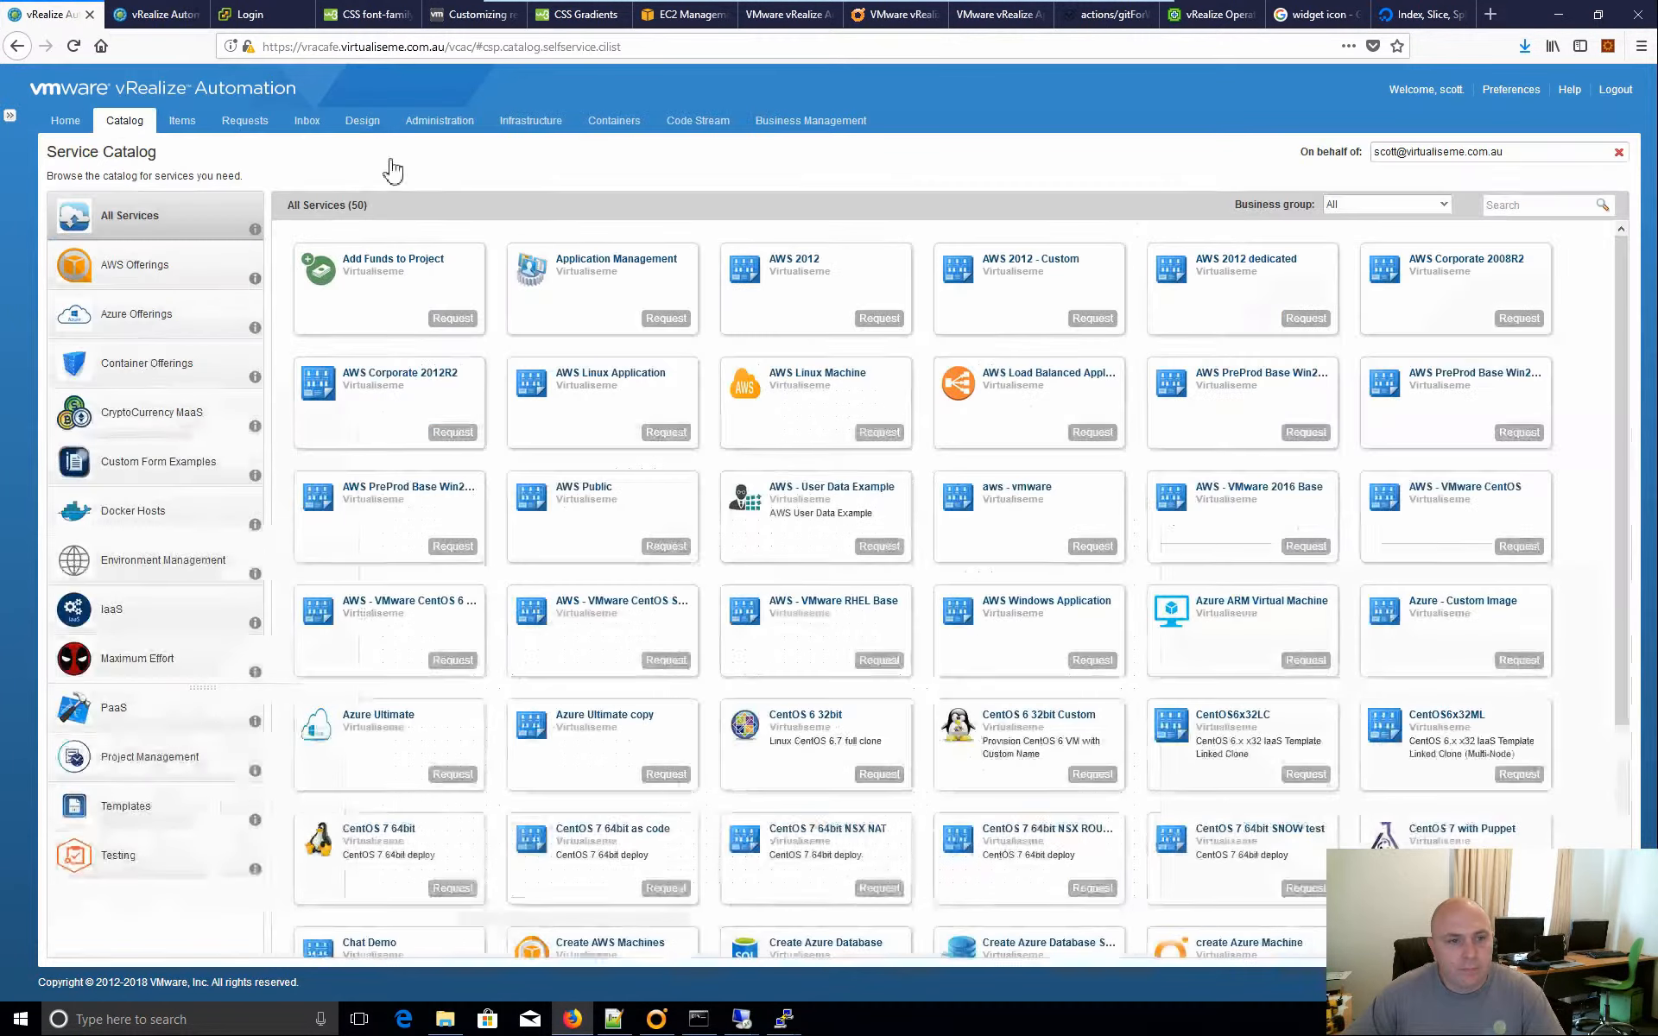
Start a Custom Form Widget Demo request from the Custom Form Examples category.
left_click(159, 461)
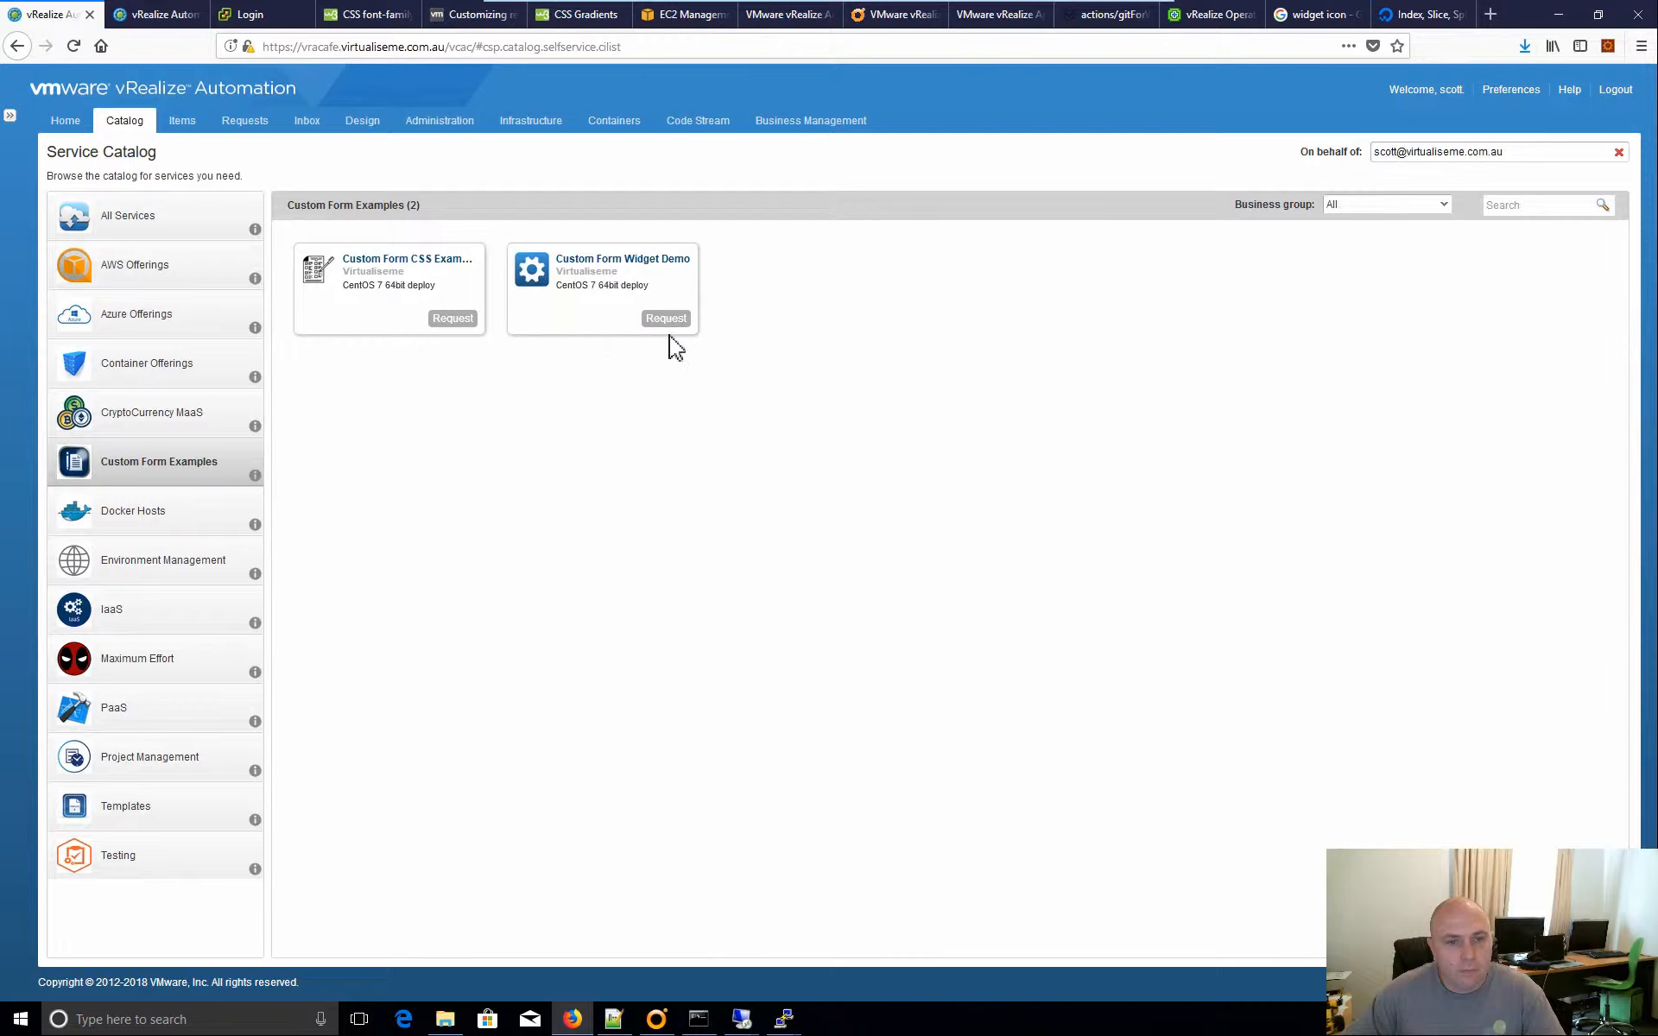
left_click(667, 318)
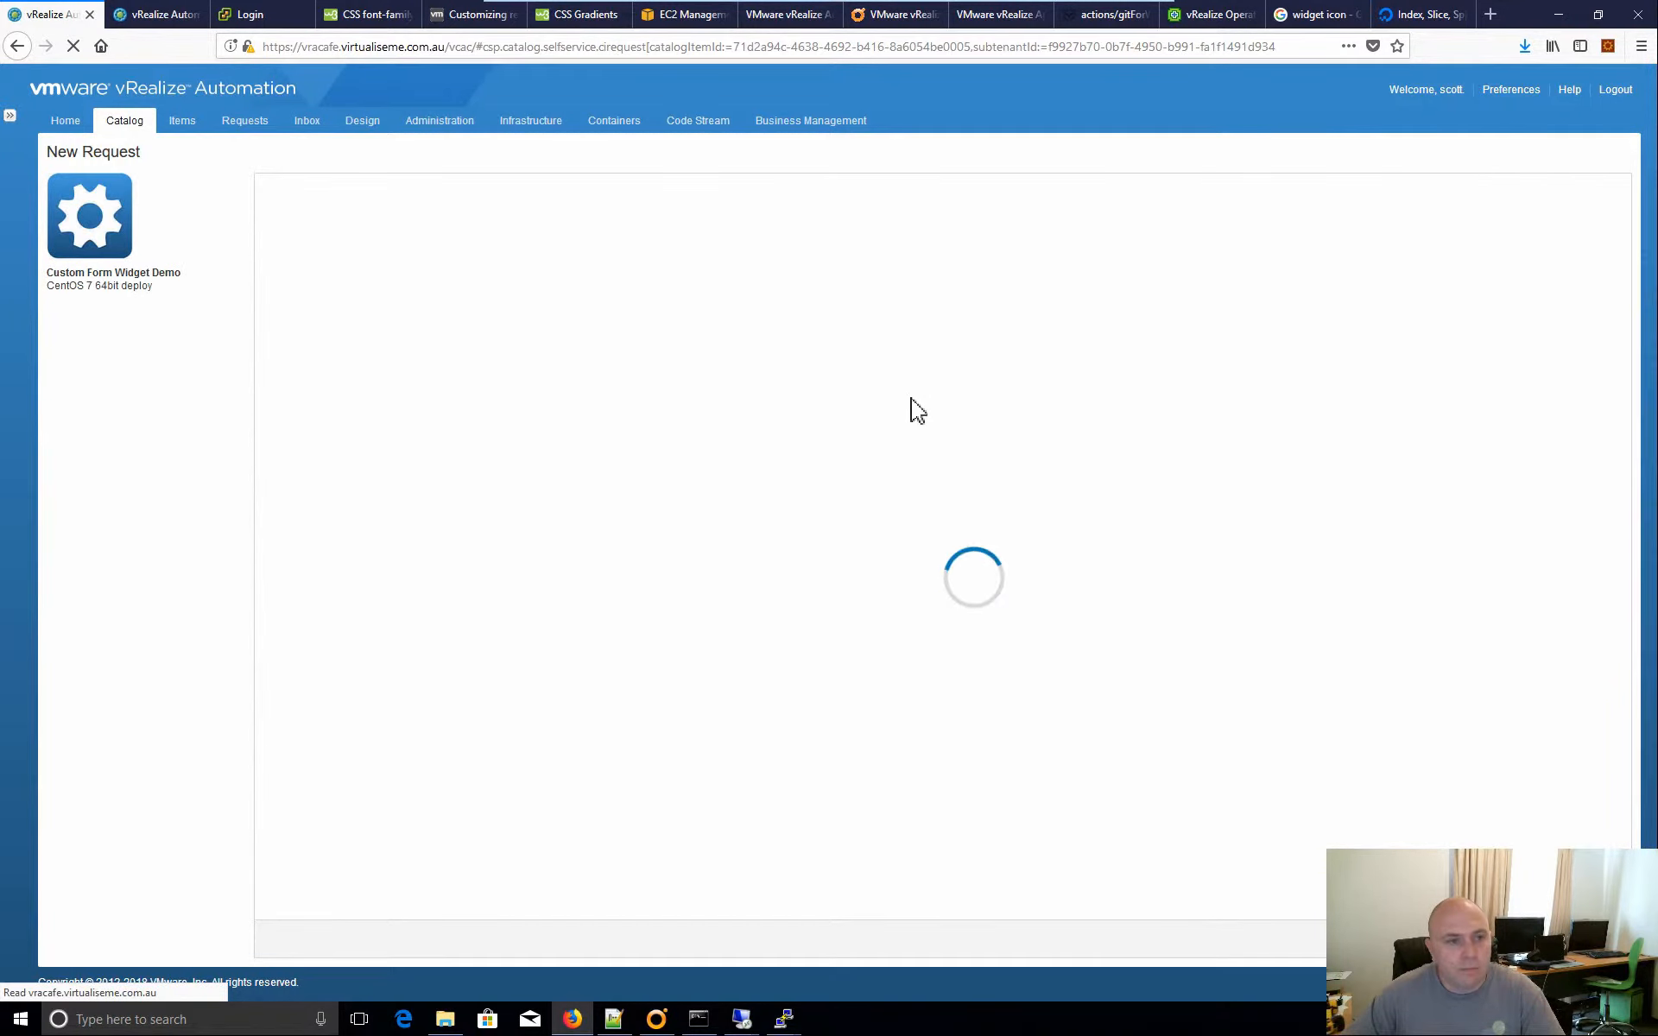
mouse_move(694, 542)
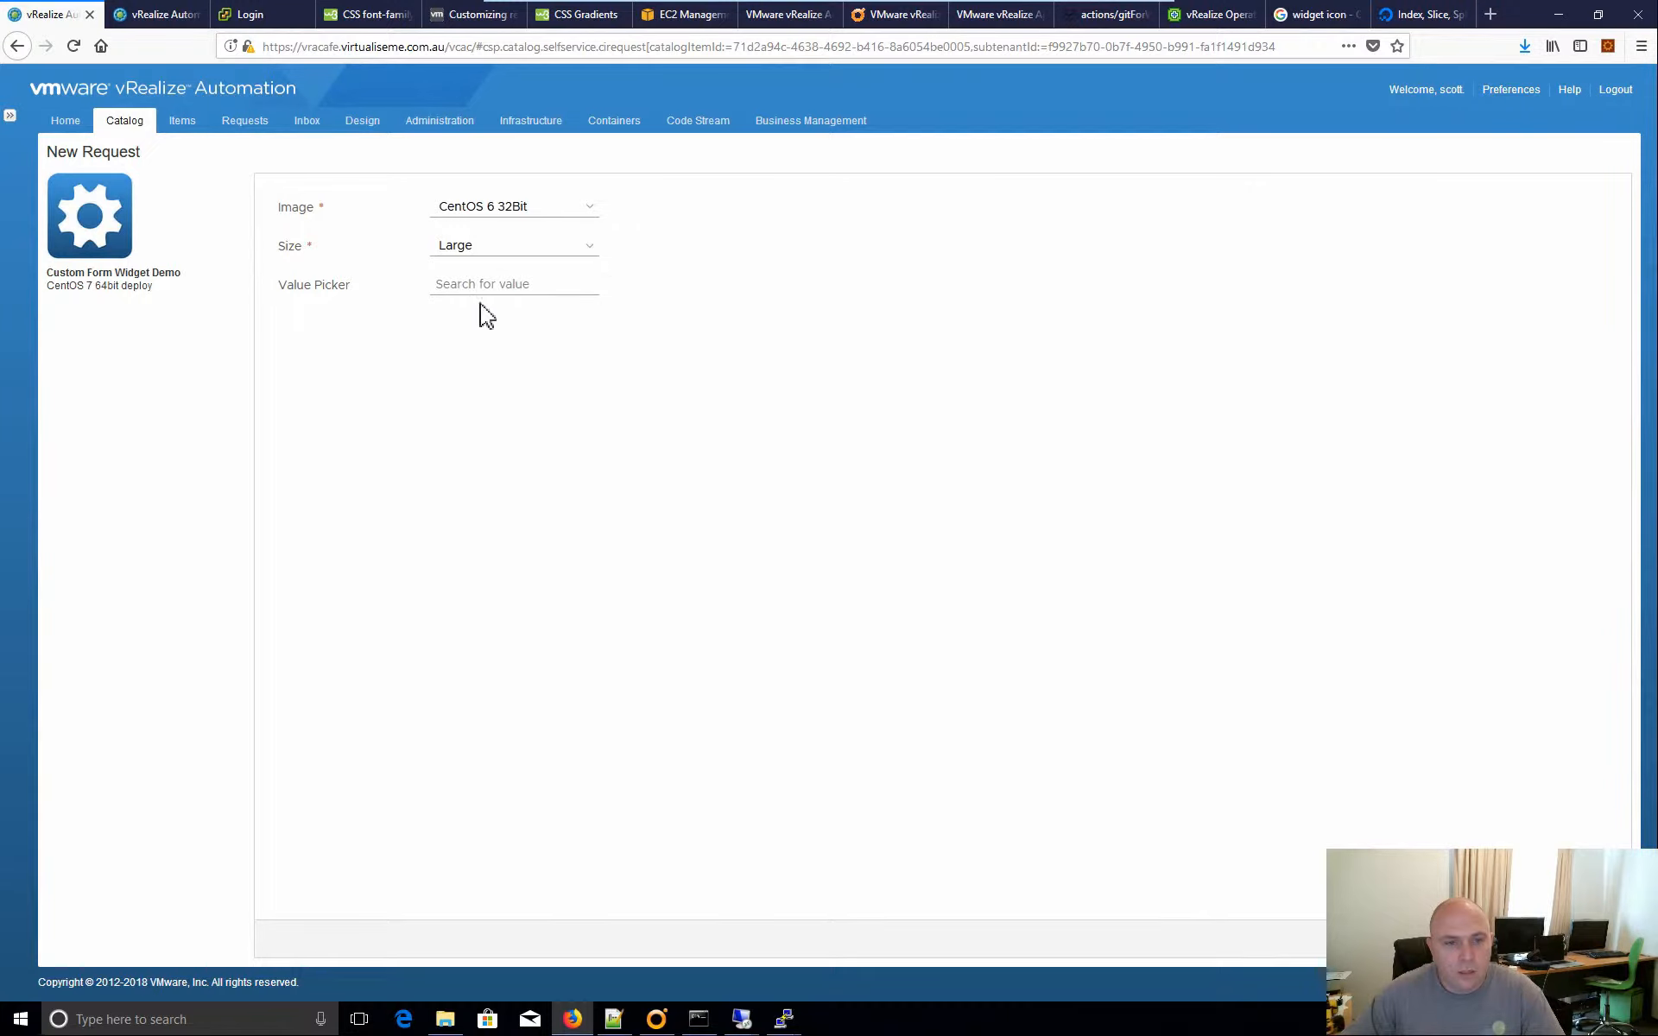
left_click(513, 283)
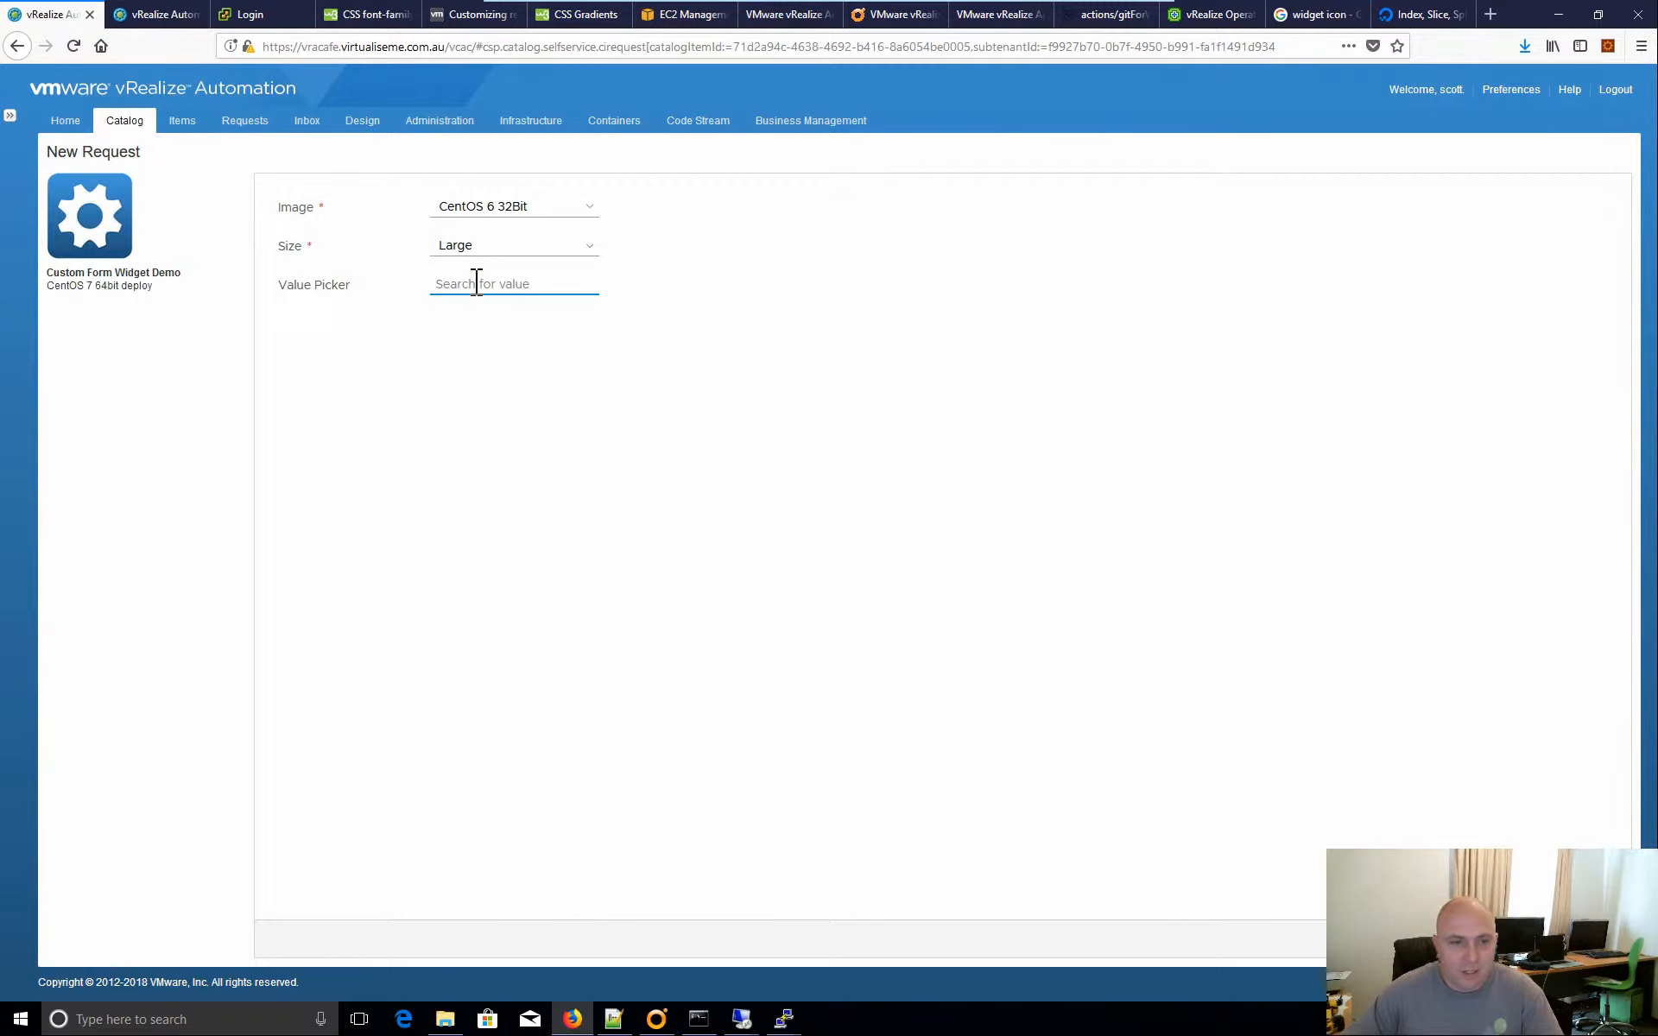
left_click(515, 283)
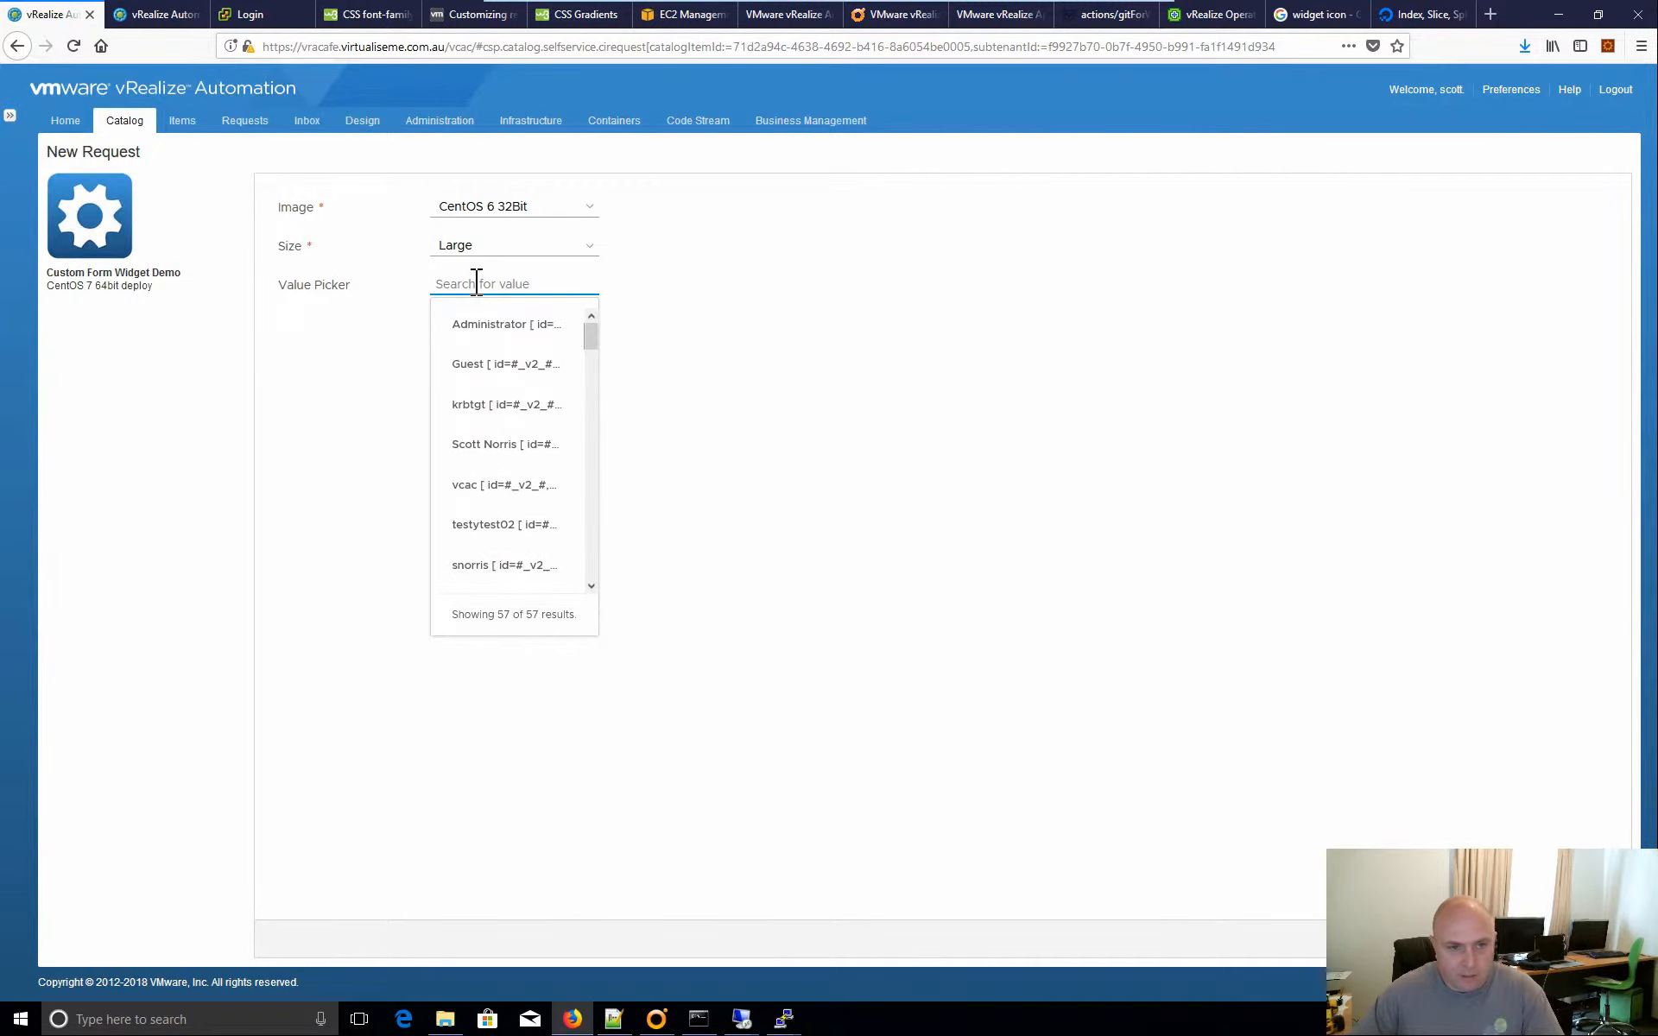
type("scott")
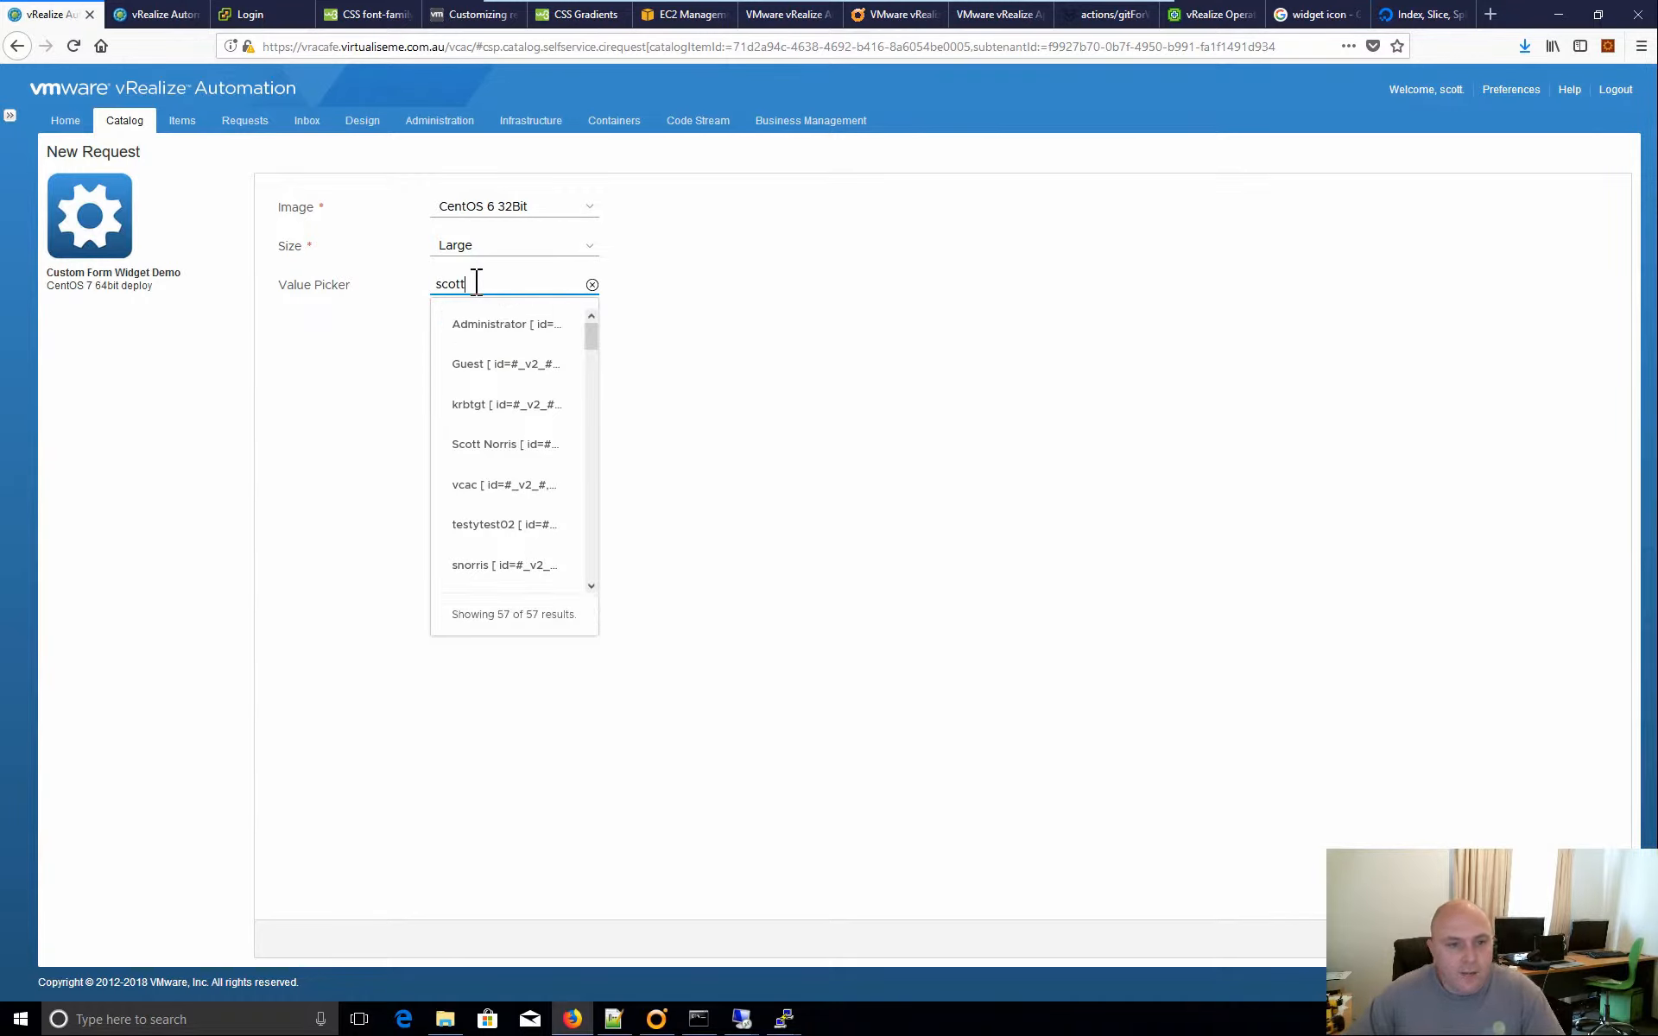
left_click(503, 443)
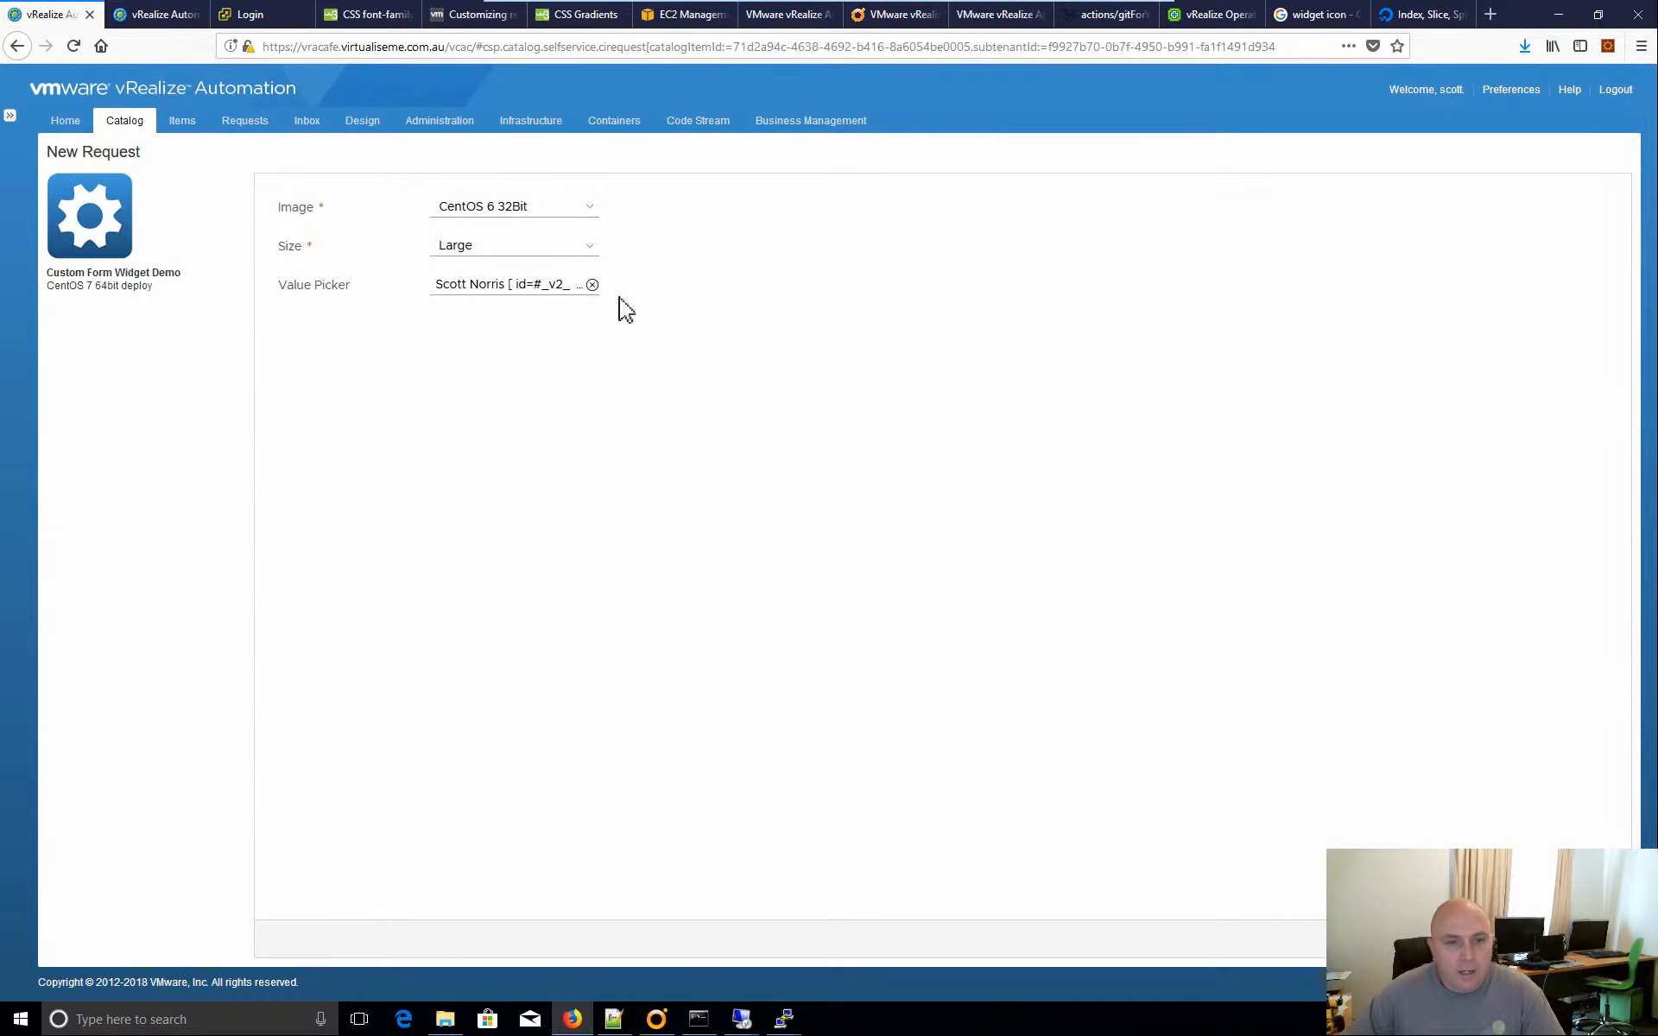
mouse_move(518, 283)
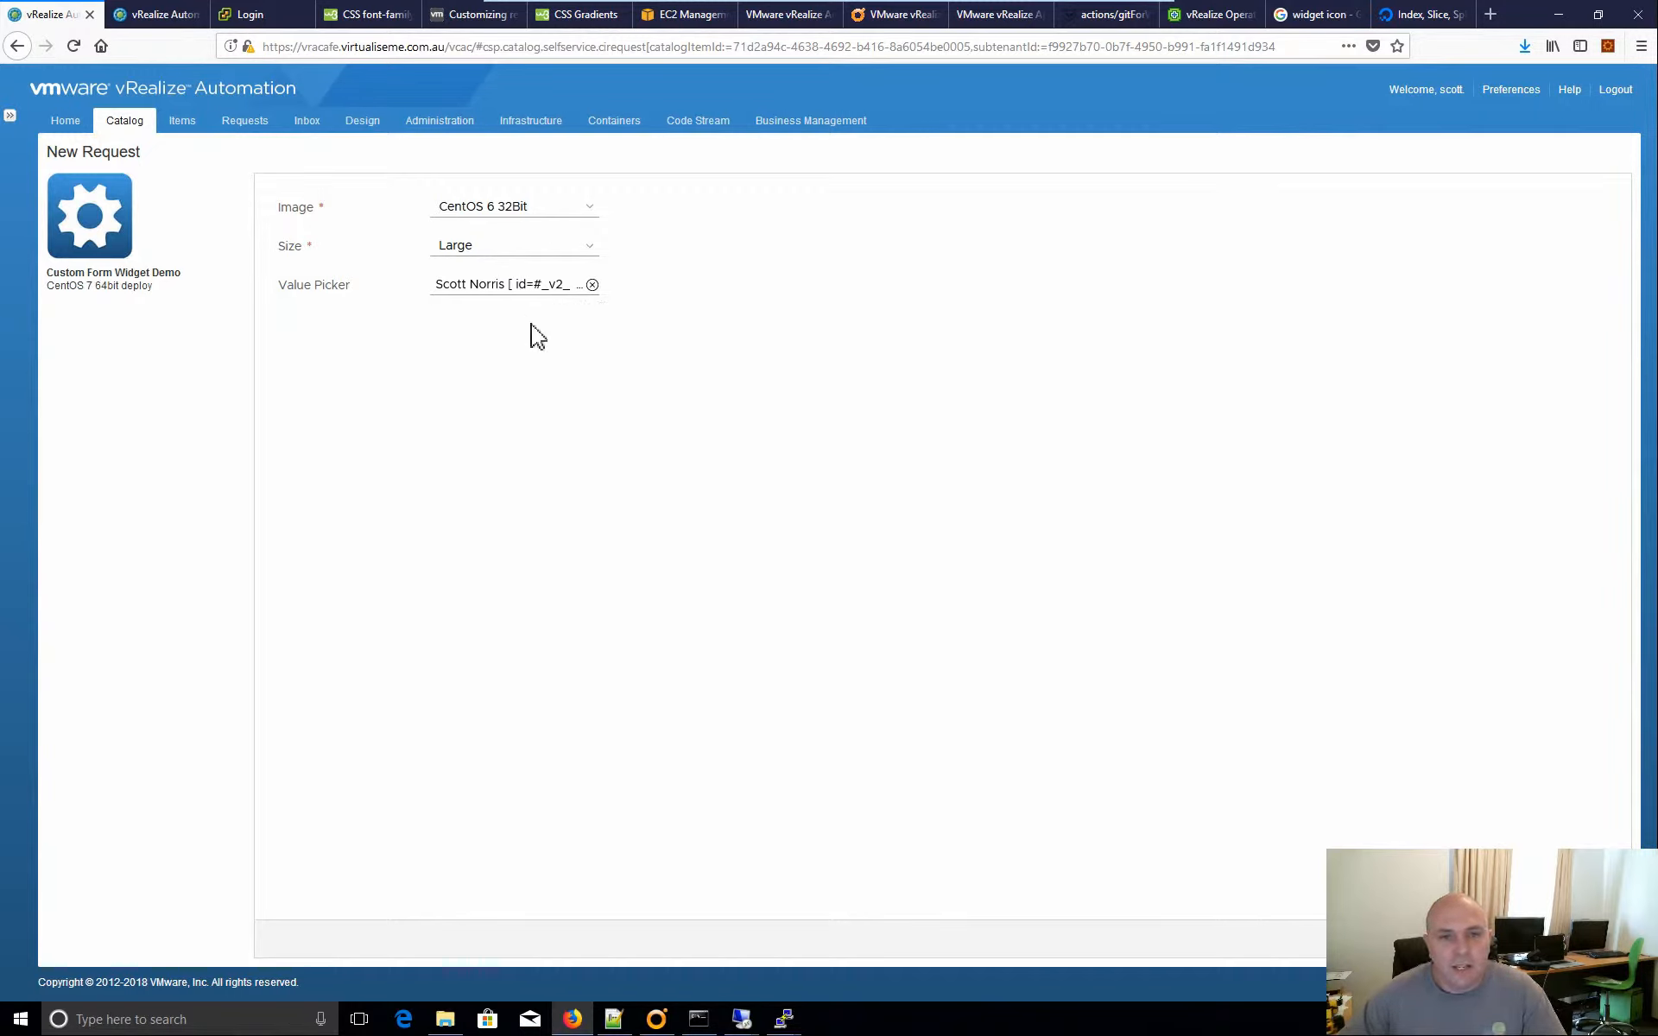
mouse_move(348, 292)
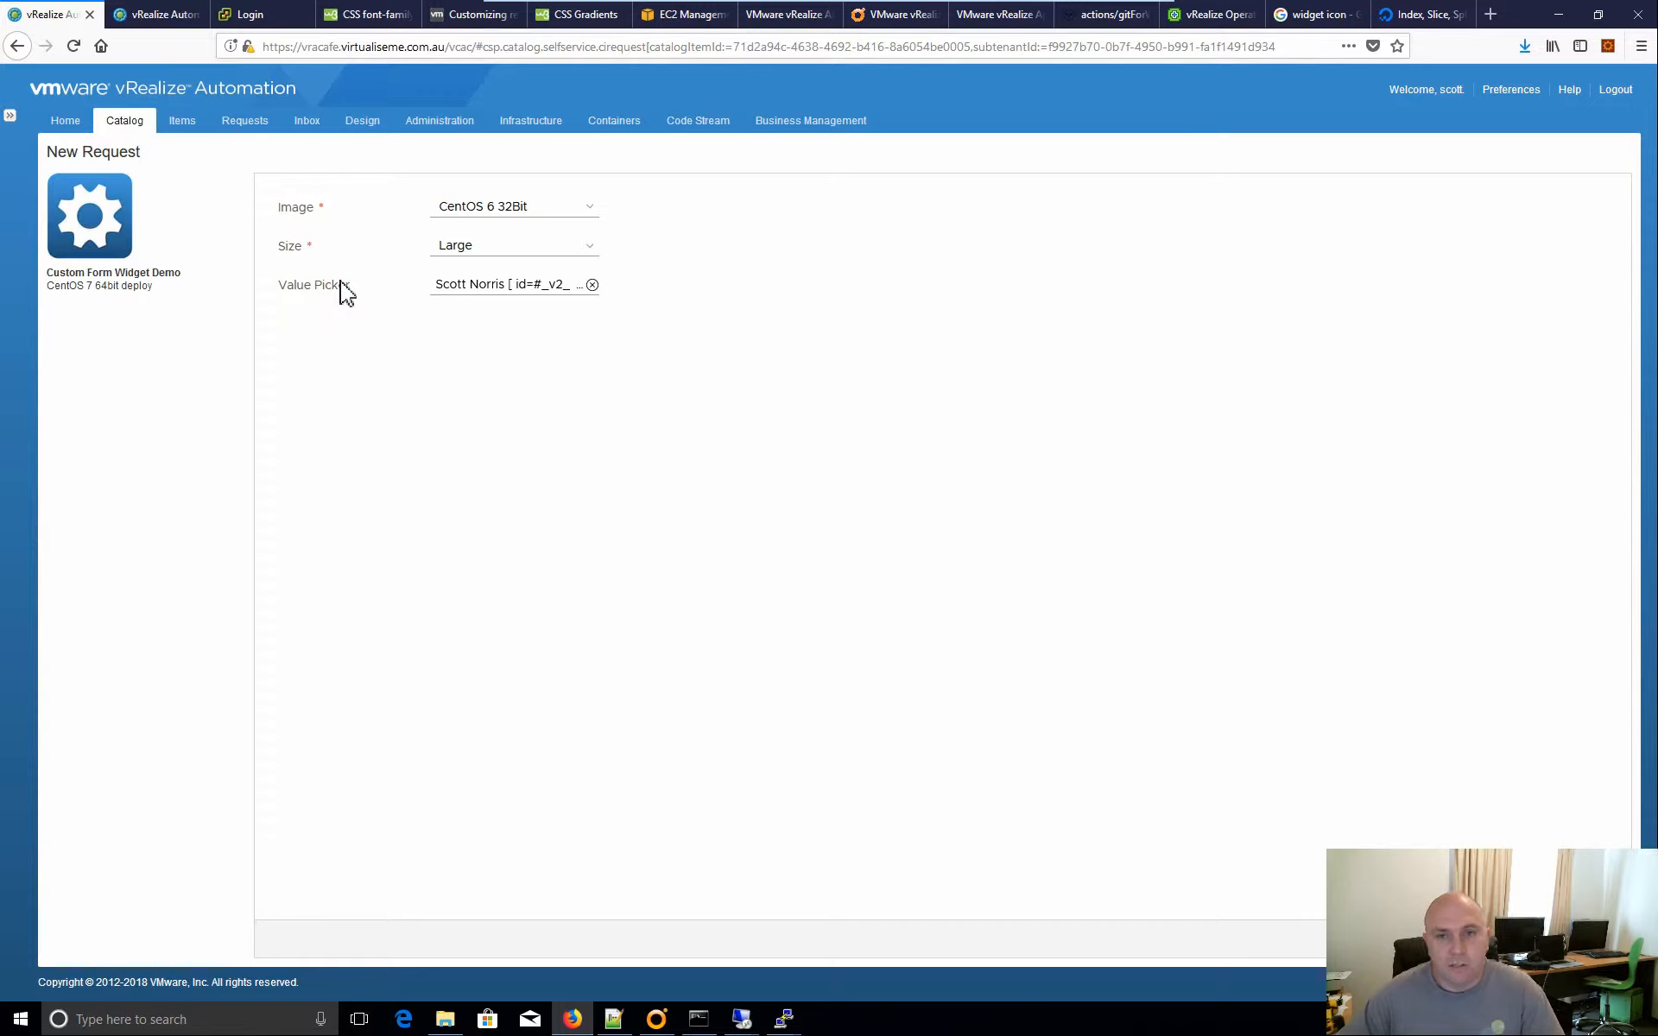
mouse_move(349, 293)
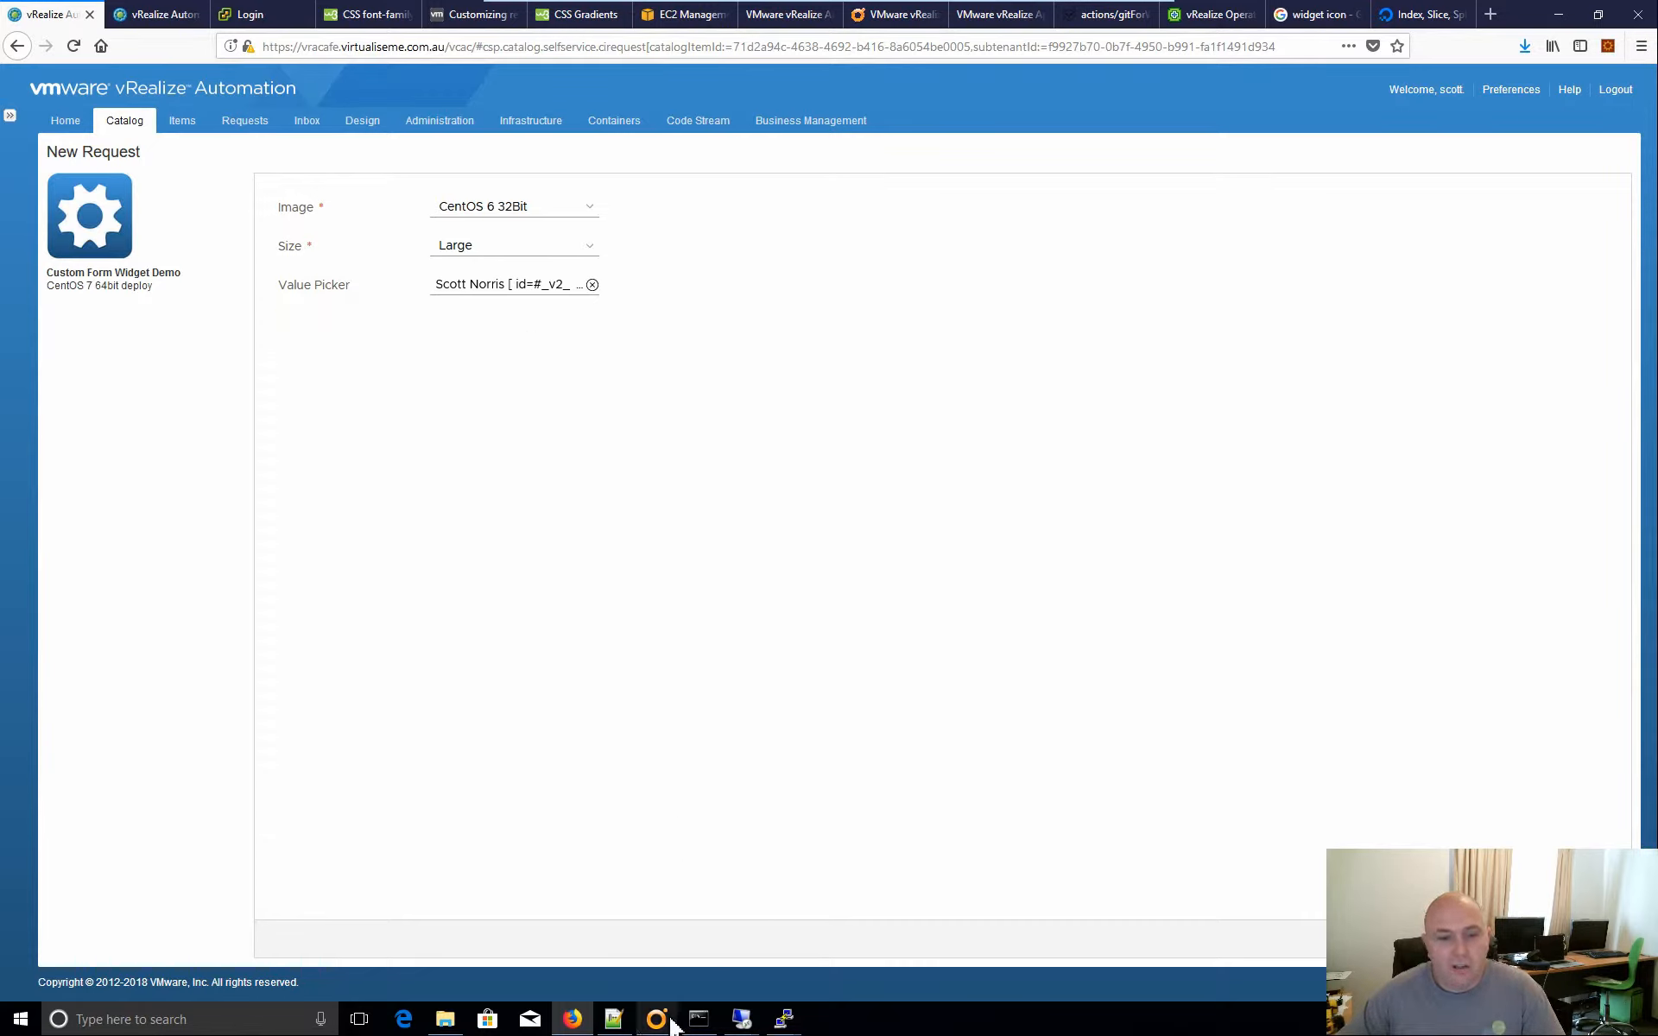
Keep Large as the machine size, submit the request and acknowledge the confirmation.
left_click(515, 245)
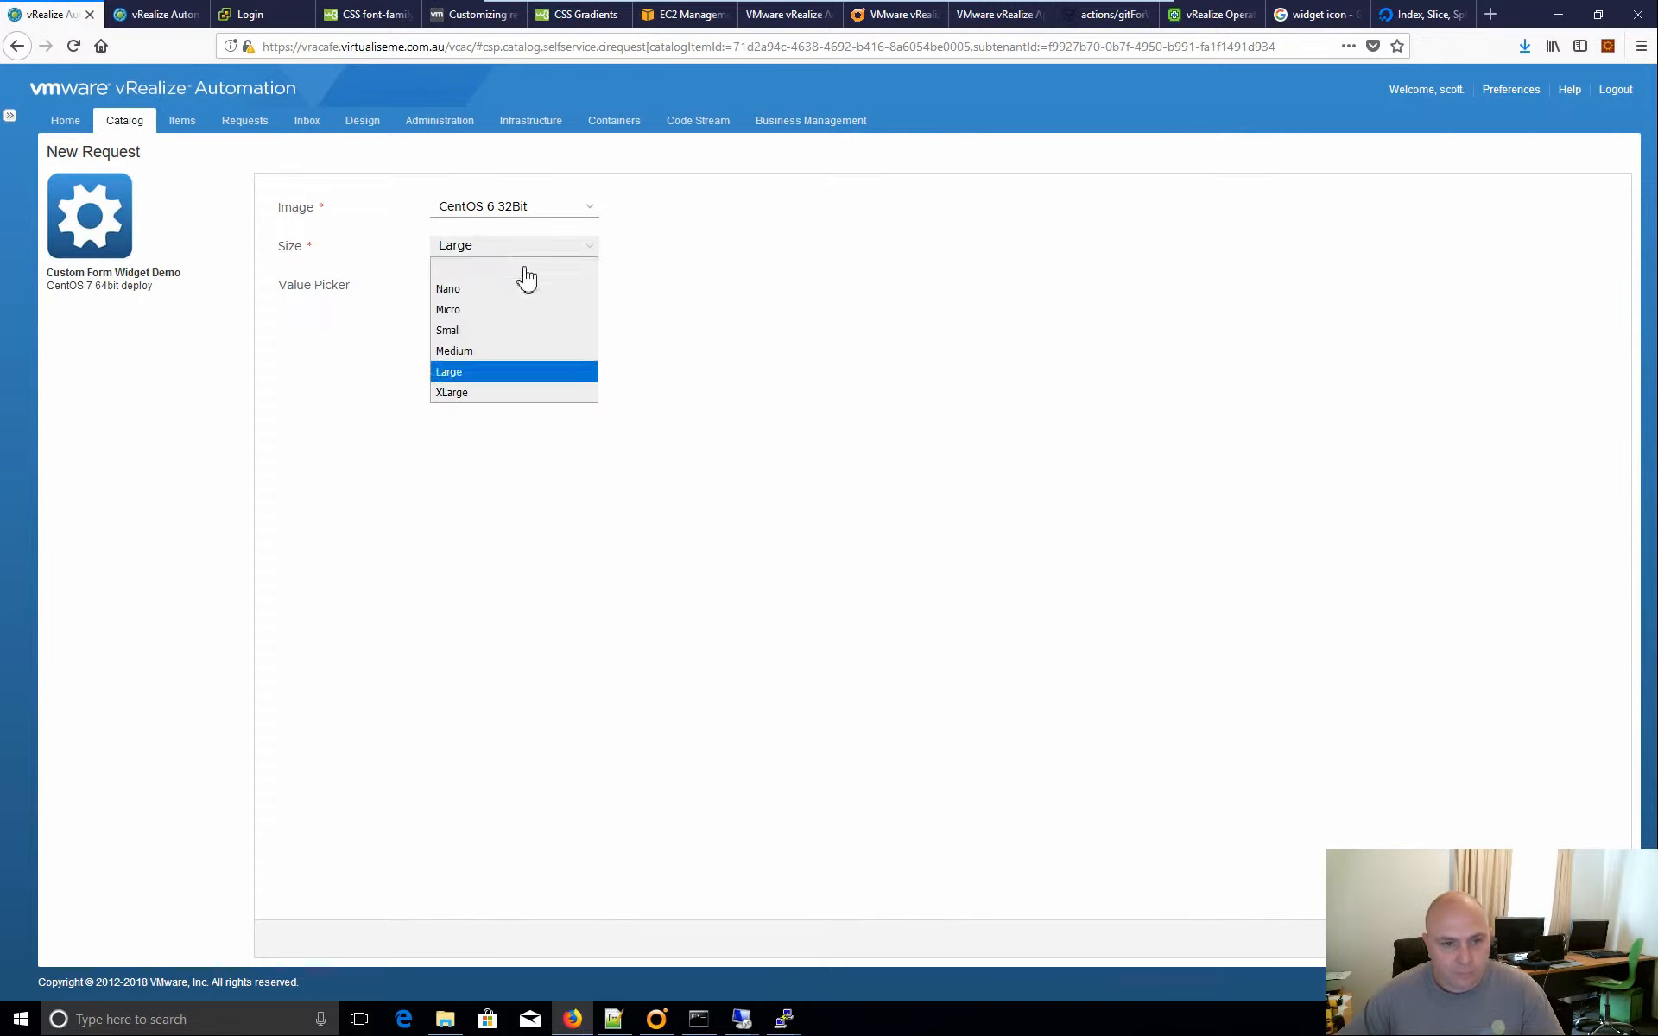
left_click(447, 309)
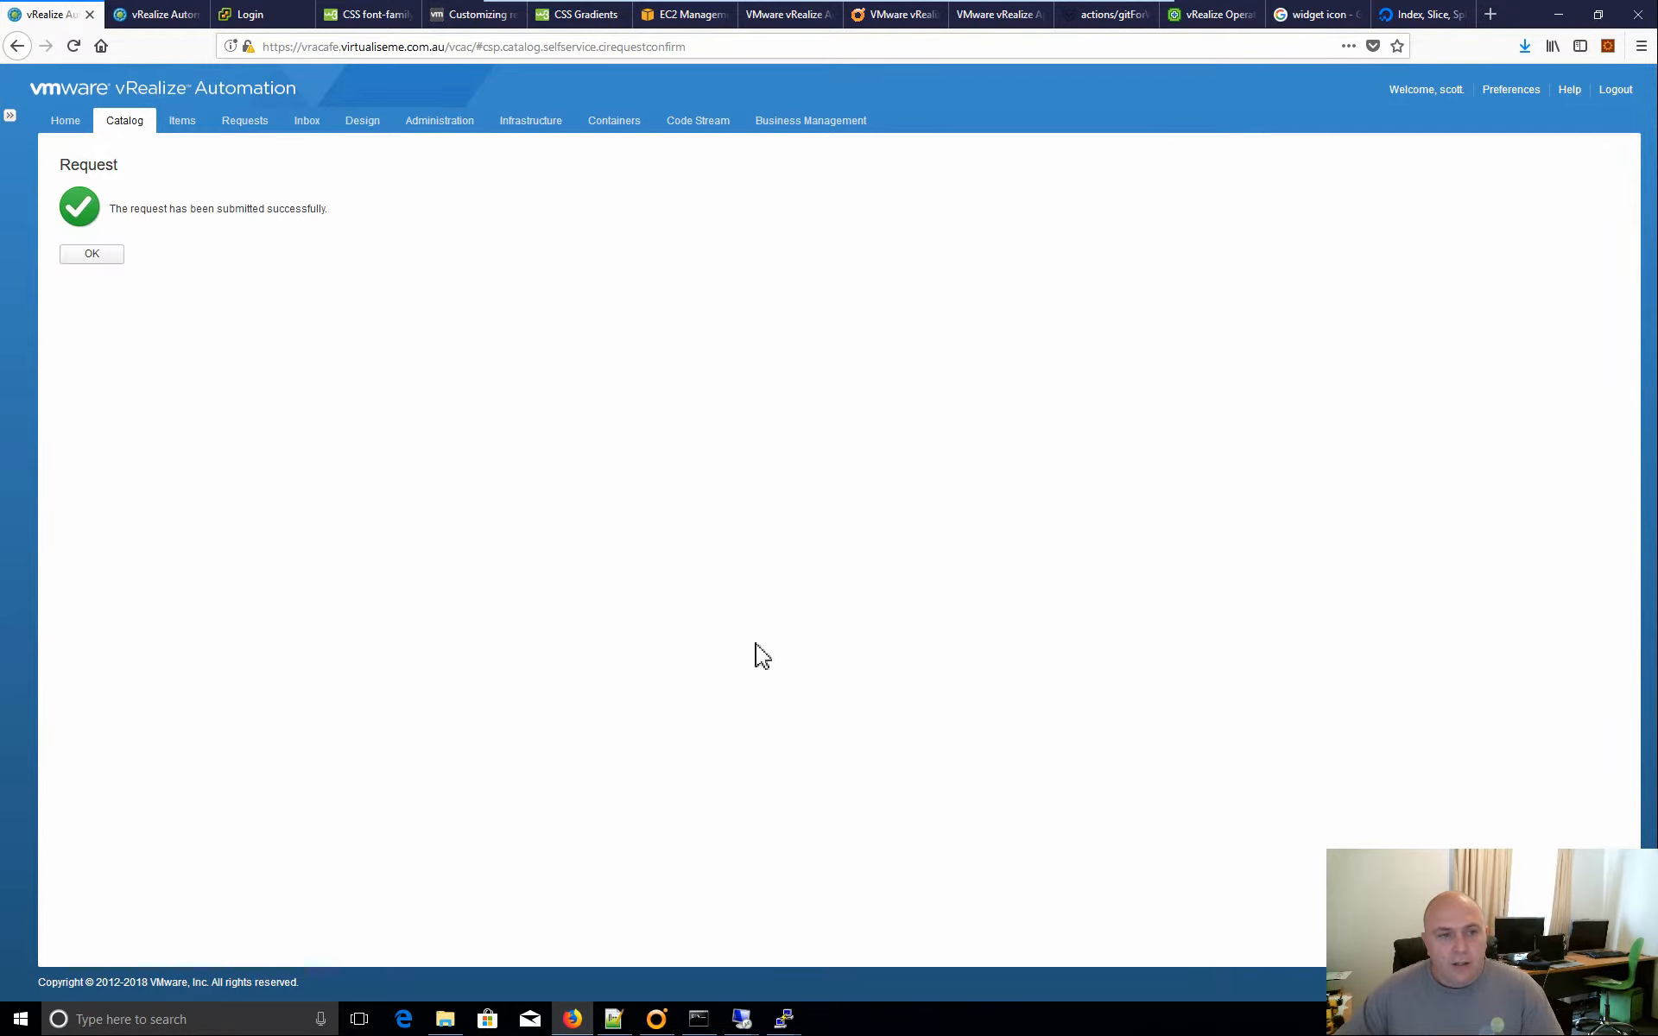
mouse_move(692, 624)
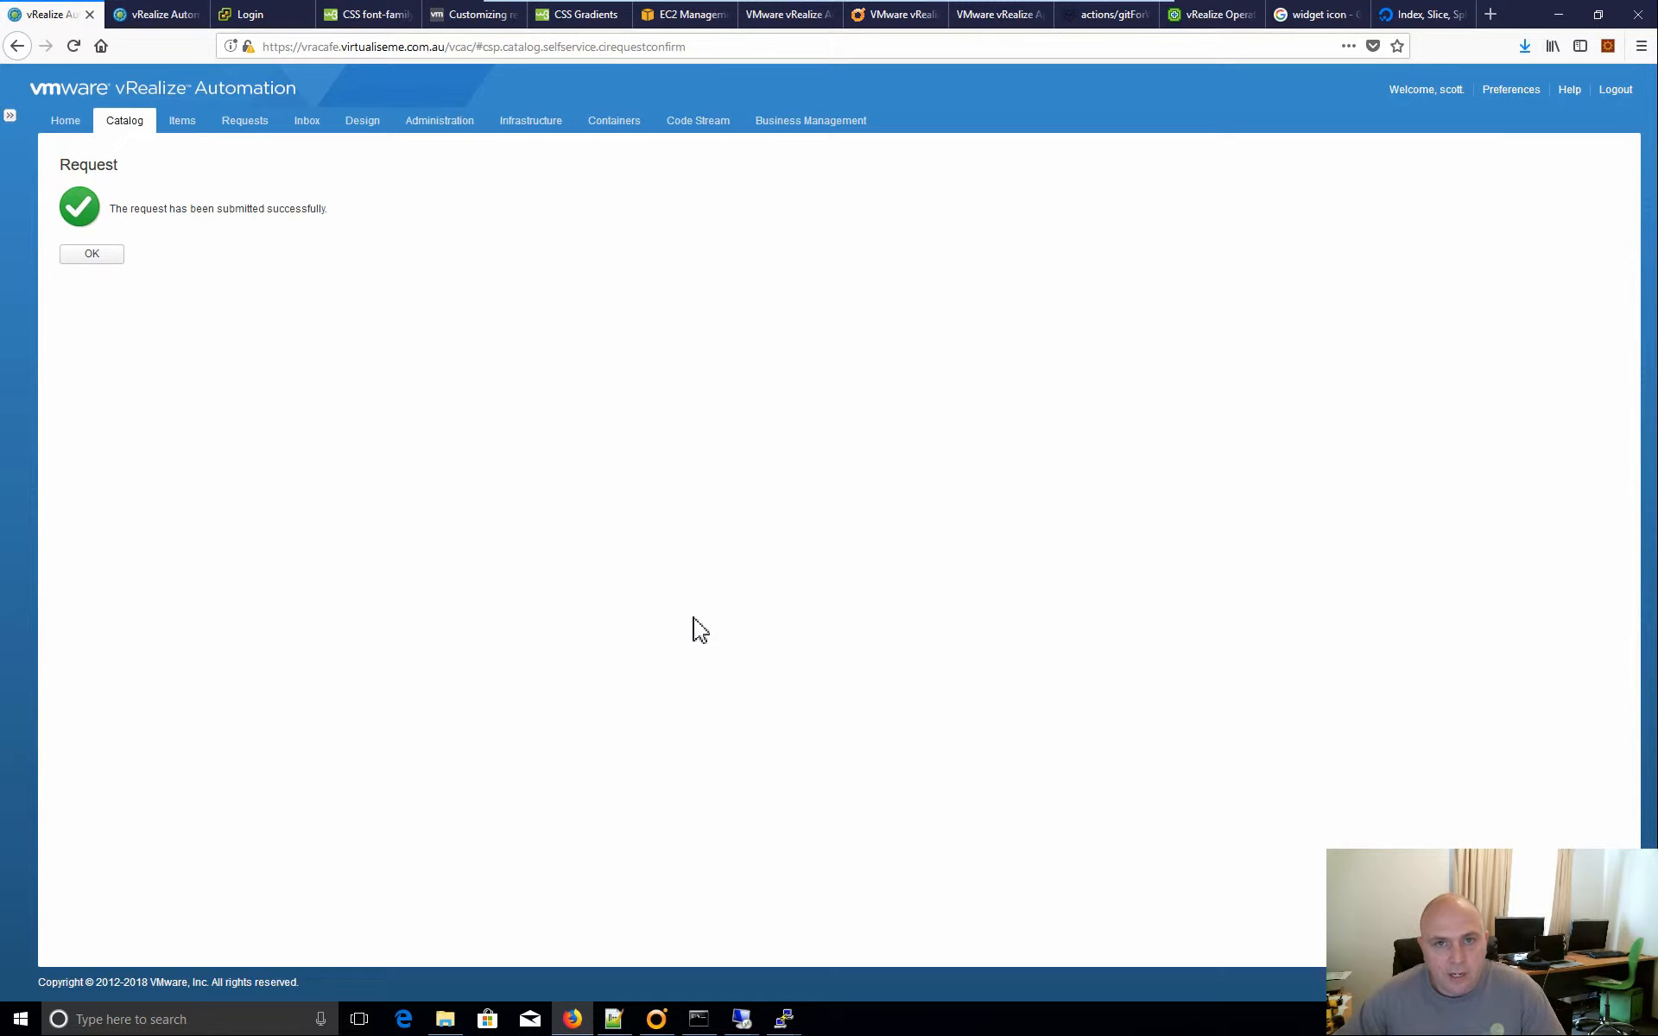
left_click(656, 1019)
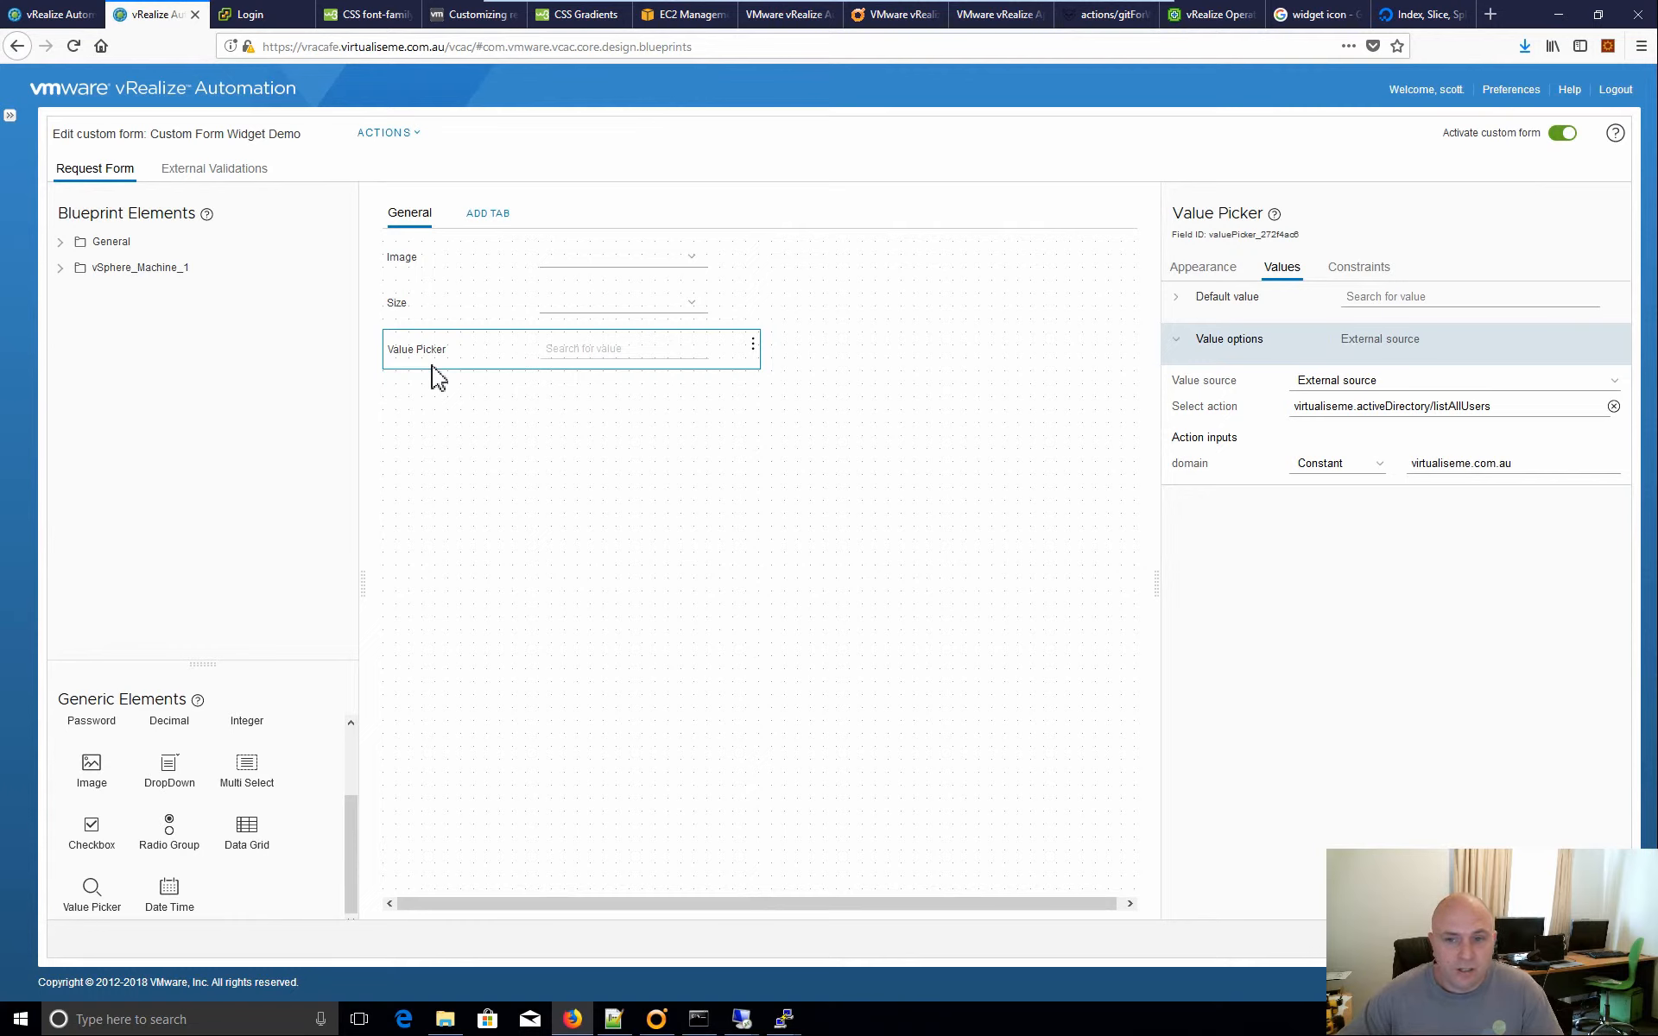
Review the Value Picker's constraints and its label and type settings showing AD:User.
left_click(1358, 266)
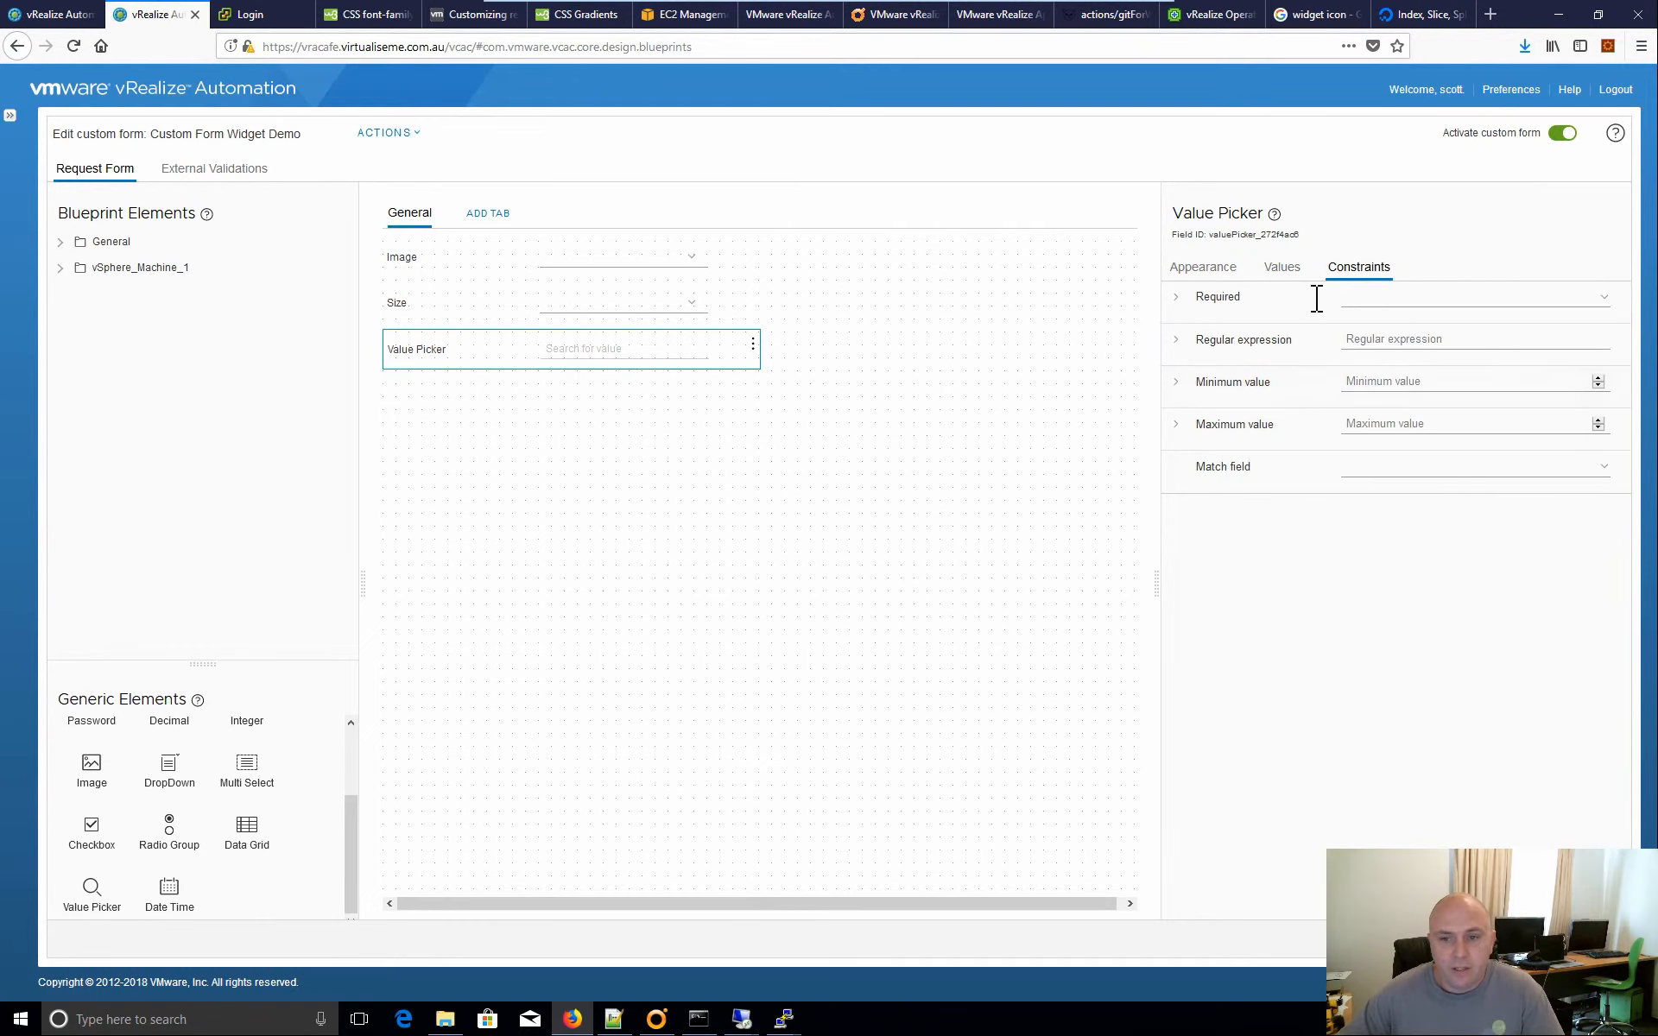
left_click(1202, 266)
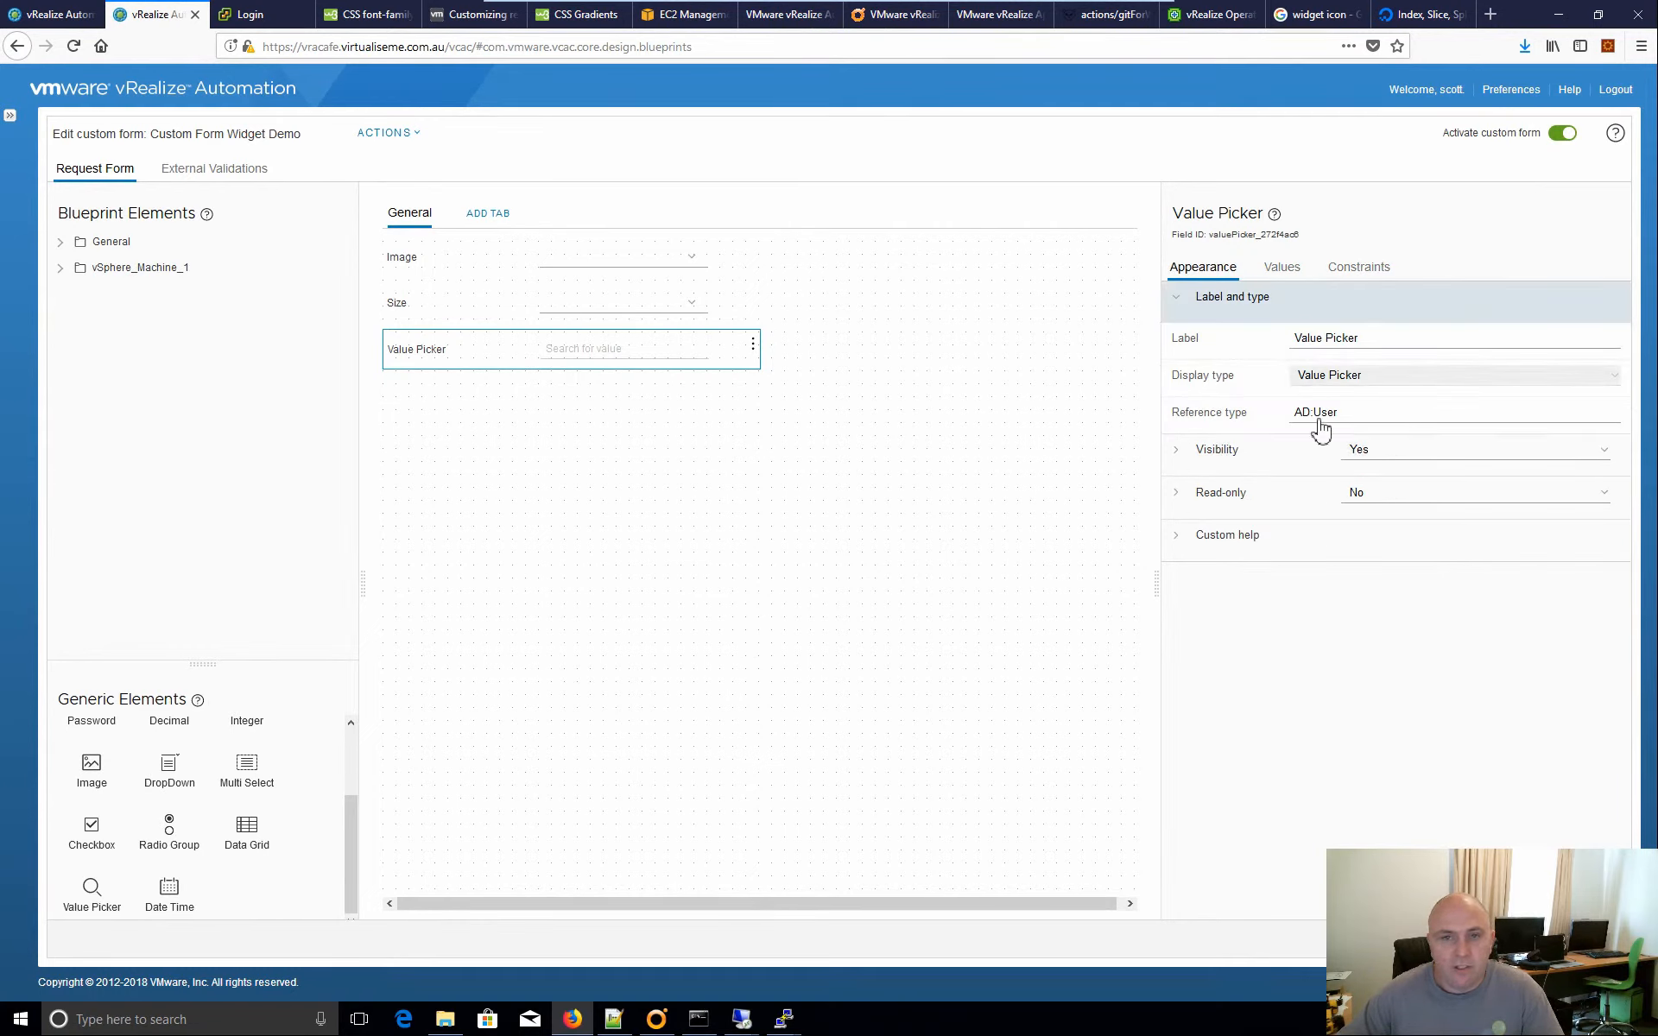